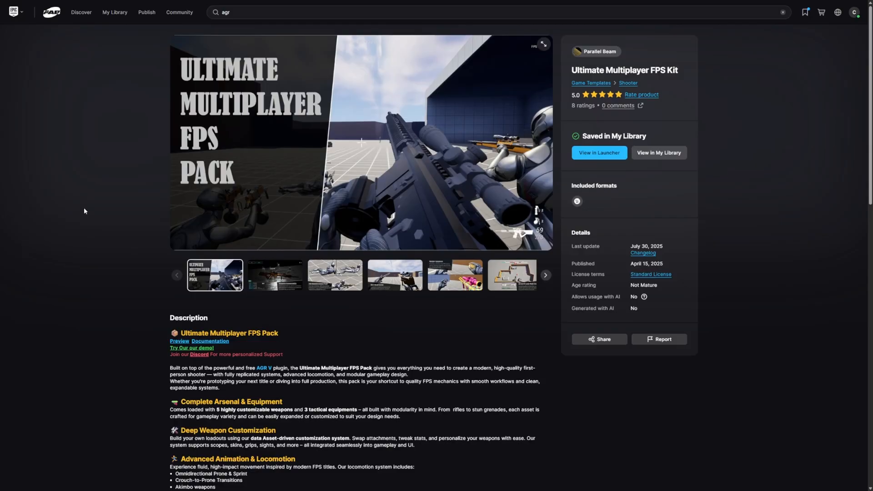
{"action": "mouse_move", "coordinate": [224, 86]}
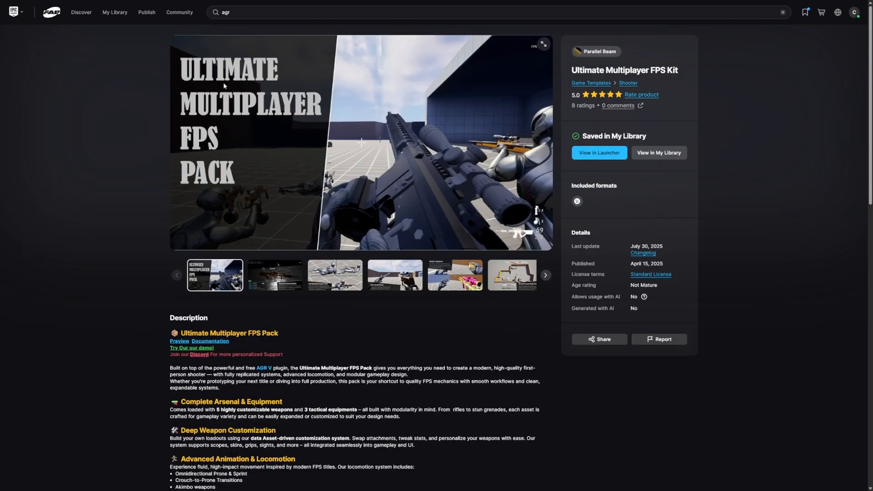
{"action": "mouse_move", "coordinate": [128, 168]}
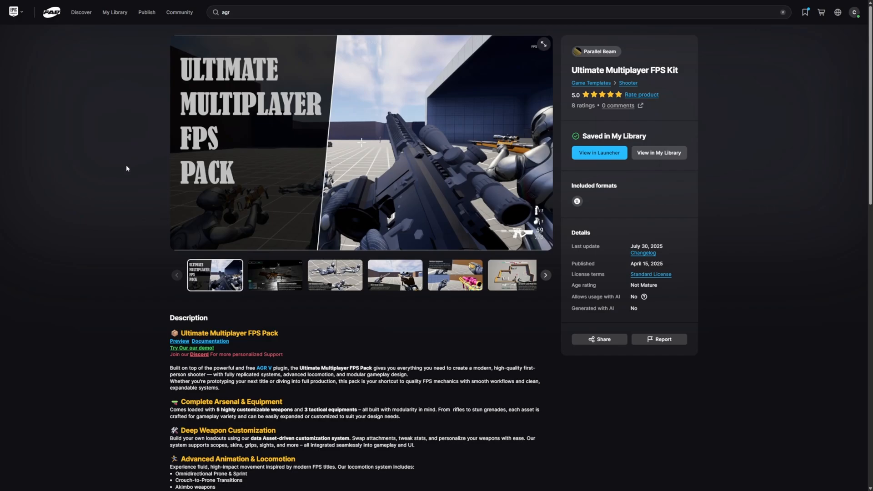
{"action": "mouse_move", "coordinate": [264, 283]}
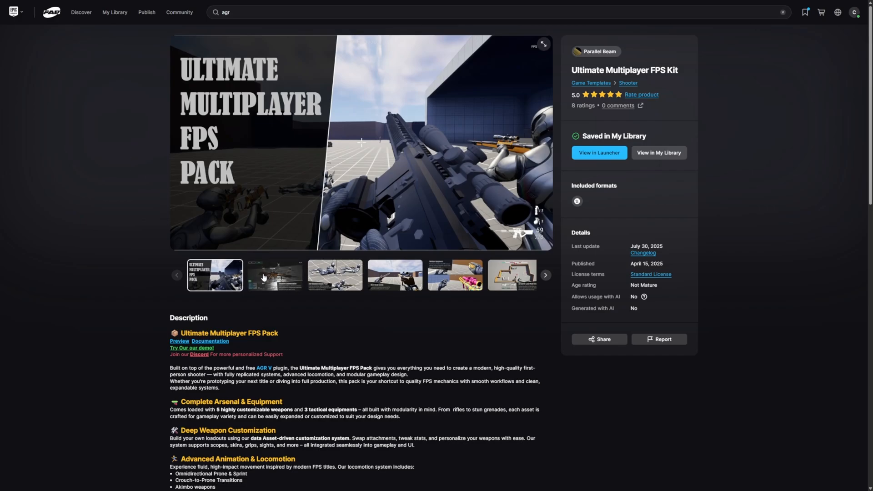
Step: View the weapon customization, omnidirectional prone and game mode framework previews, then read the feature description
{"action": "left_click", "coordinate": [274, 276]}
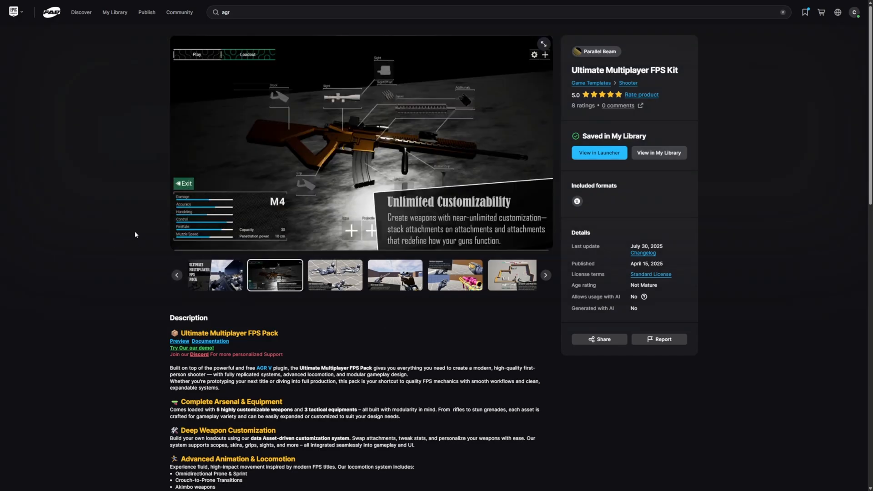
{"action": "left_click", "coordinate": [335, 276]}
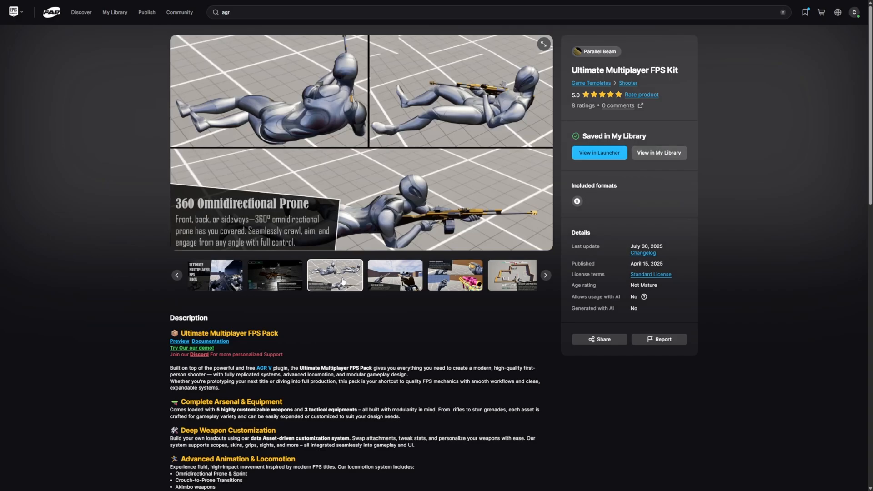
{"action": "left_click", "coordinate": [395, 275]}
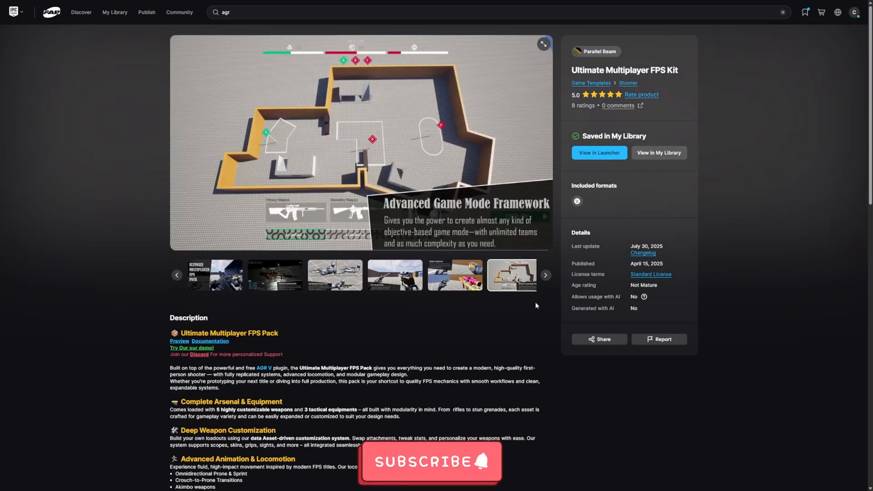
{"action": "scroll", "scroll_direction": "down", "scroll_amount": 3}
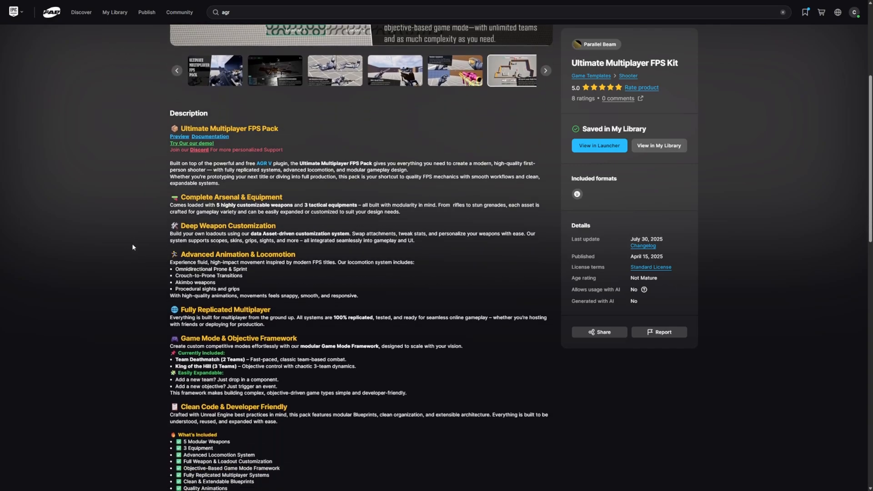
{"action": "scroll", "scroll_direction": "down", "scroll_amount": 3}
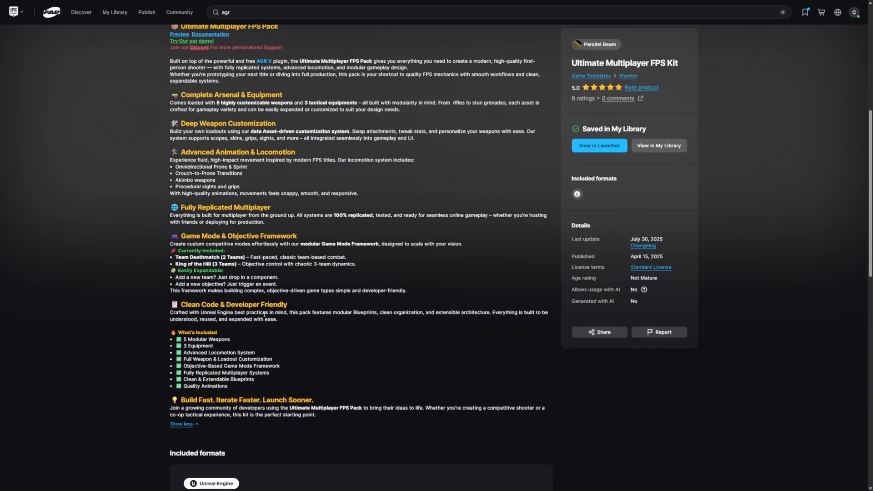
{"action": "mouse_move", "coordinate": [280, 360]}
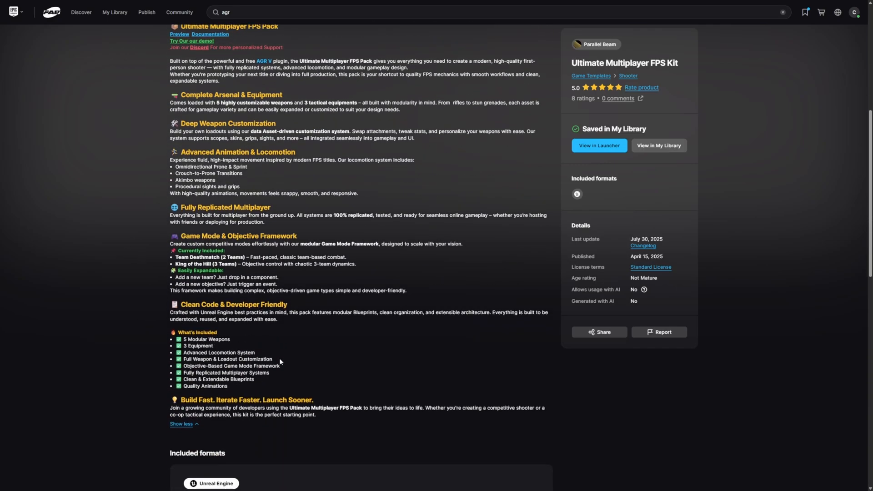
{"action": "mouse_move", "coordinate": [282, 358]}
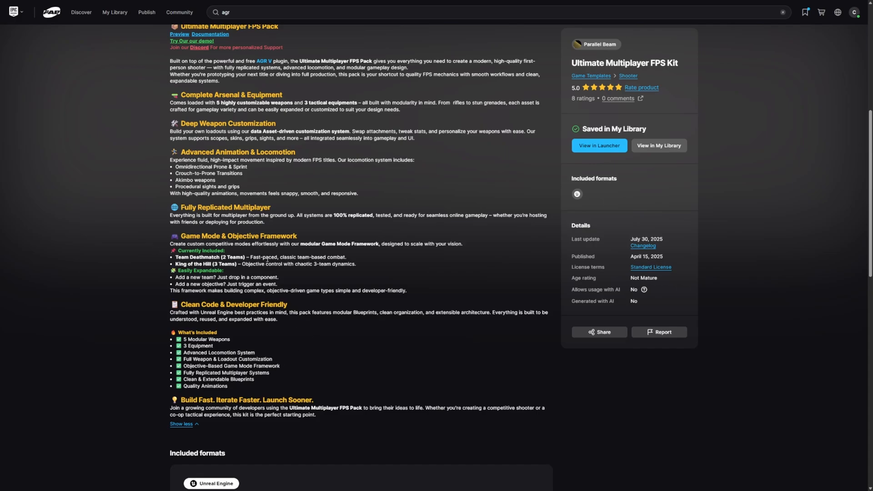
{"action": "mouse_move", "coordinate": [383, 208]}
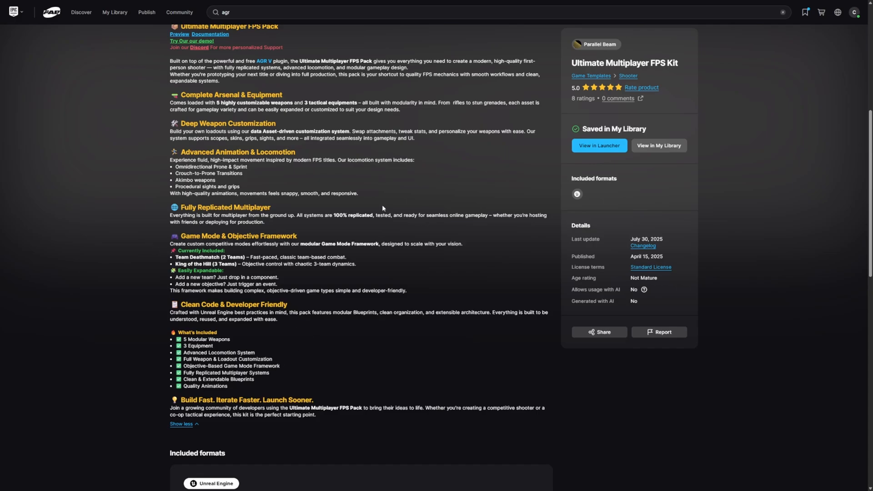
{"action": "mouse_move", "coordinate": [282, 222]}
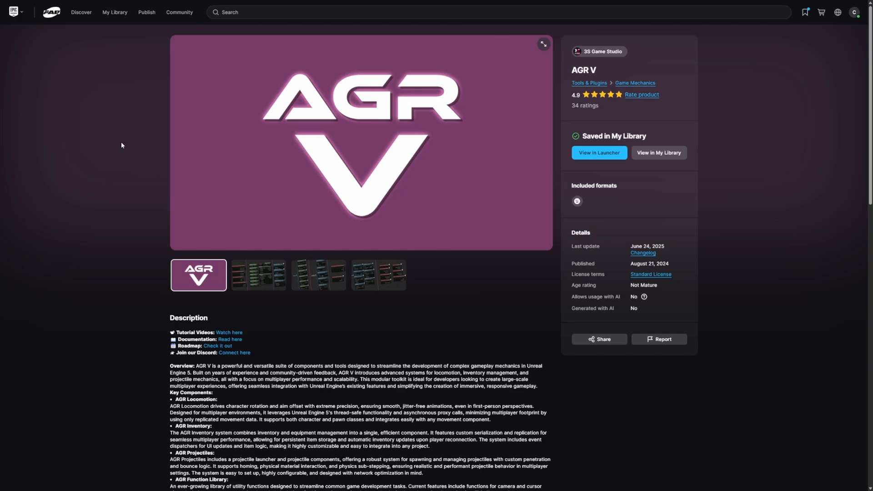
{"action": "mouse_move", "coordinate": [647, 68]}
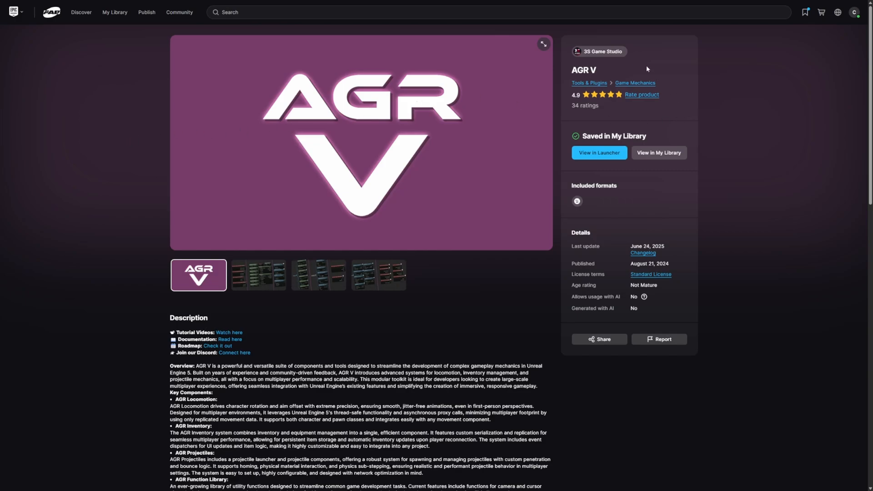
{"action": "mouse_move", "coordinate": [518, 56]}
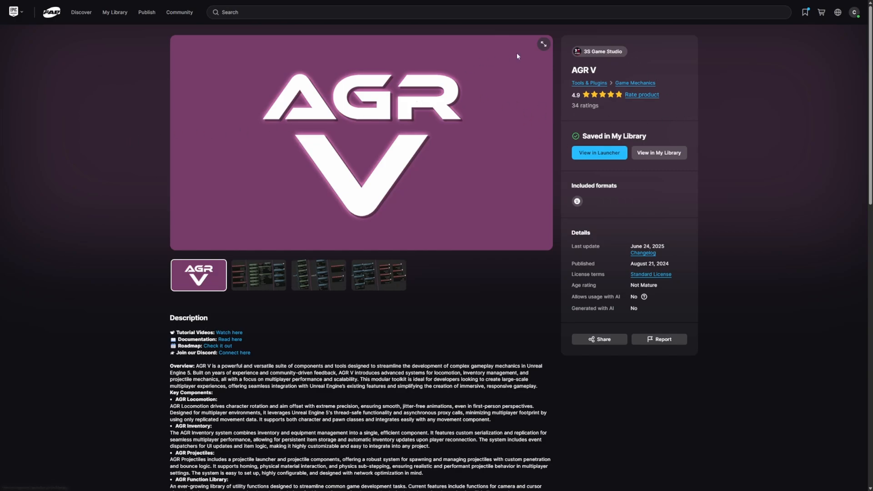
{"action": "mouse_move", "coordinate": [263, 274]}
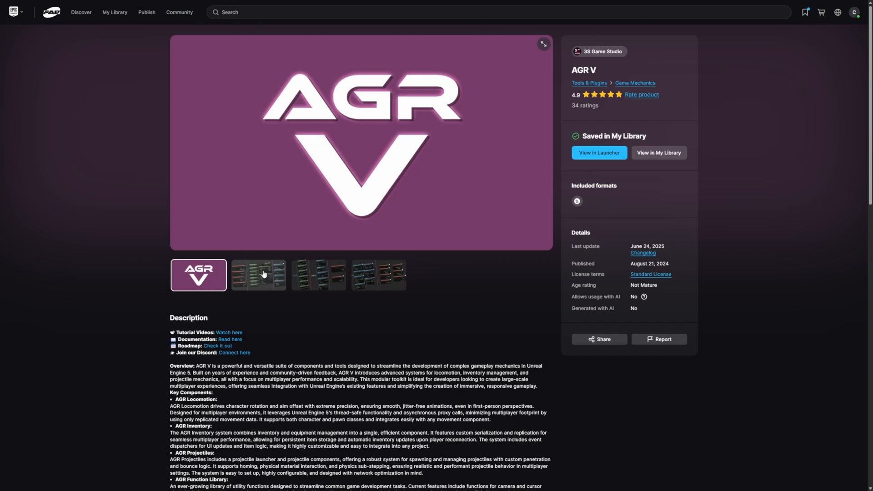
Step: View a Blueprint node screenshot in the AGR V plugin gallery
{"action": "left_click", "coordinate": [379, 276]}
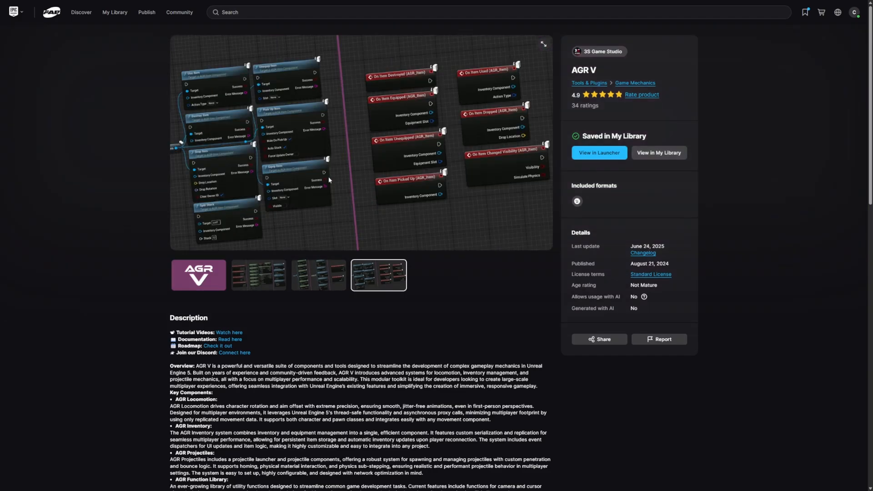
{"action": "mouse_move", "coordinate": [552, 248]}
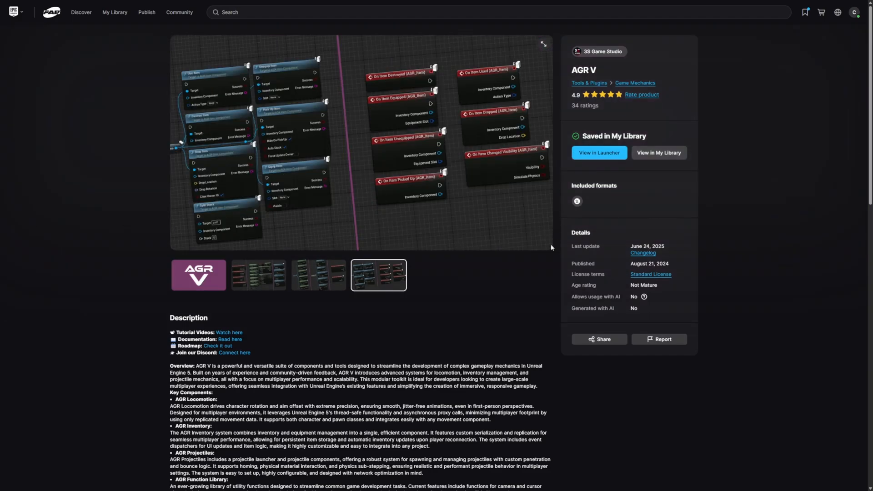
{"action": "mouse_move", "coordinate": [752, 150]}
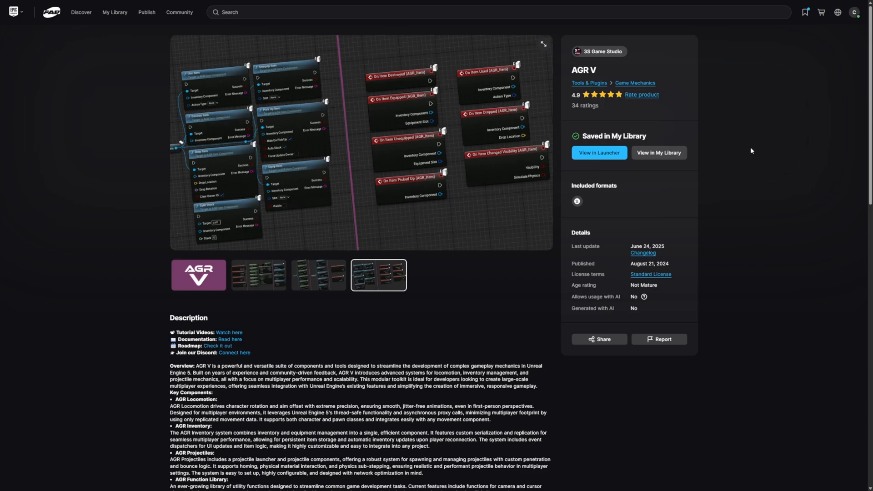
{"action": "mouse_move", "coordinate": [363, 133]}
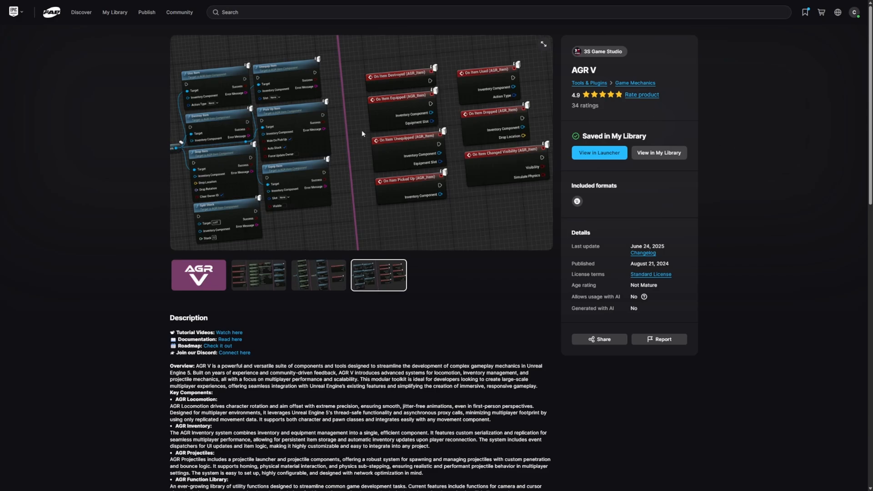
{"action": "mouse_move", "coordinate": [340, 156]}
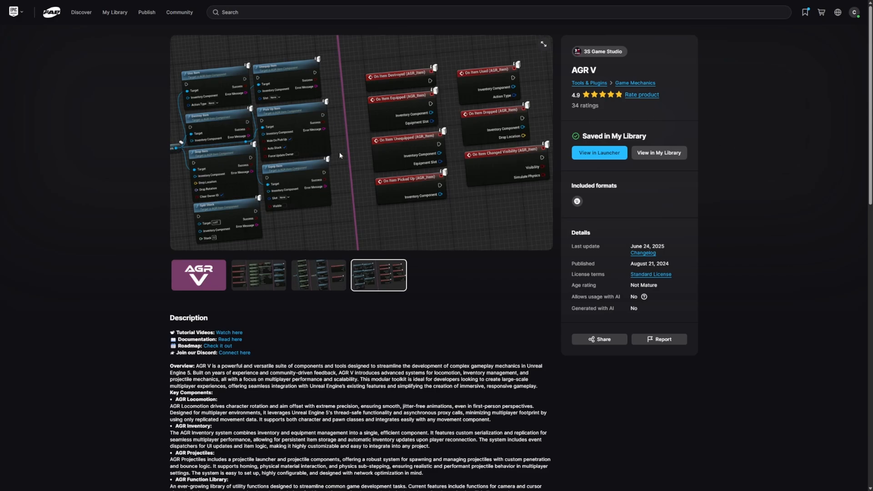
{"action": "mouse_move", "coordinate": [253, 130]}
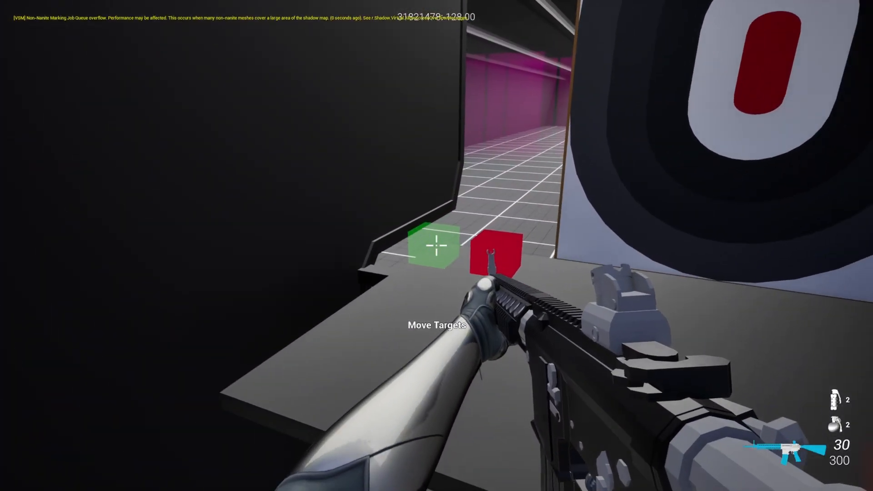
Step: Move the range targets into position and shoot the paper target with the rifle
{"action": "left_click", "coordinate": [434, 251]}
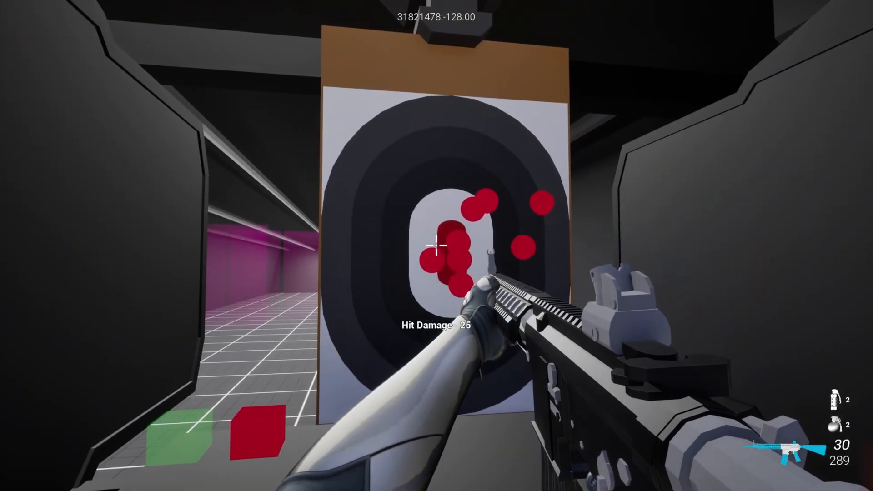
{"action": "left_click", "coordinate": [437, 249]}
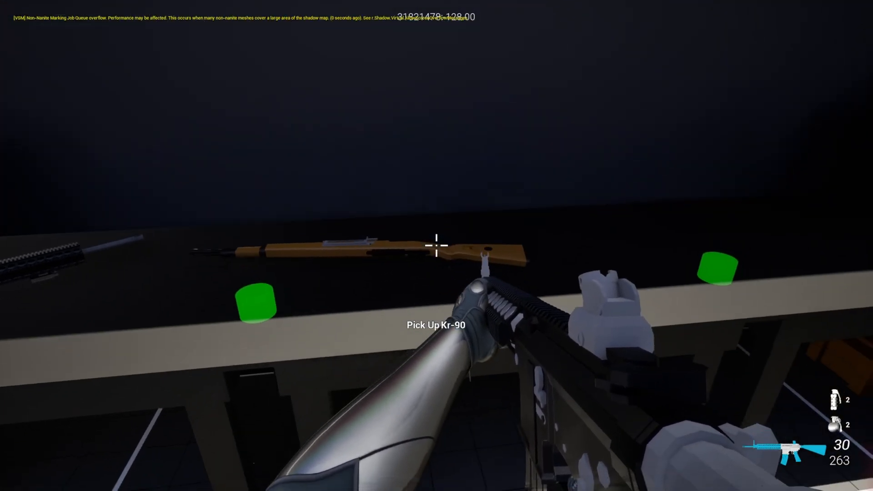
Step: Pick up the Kr-90 rifle and fire it at the range target
{"action": "left_click", "coordinate": [436, 245]}
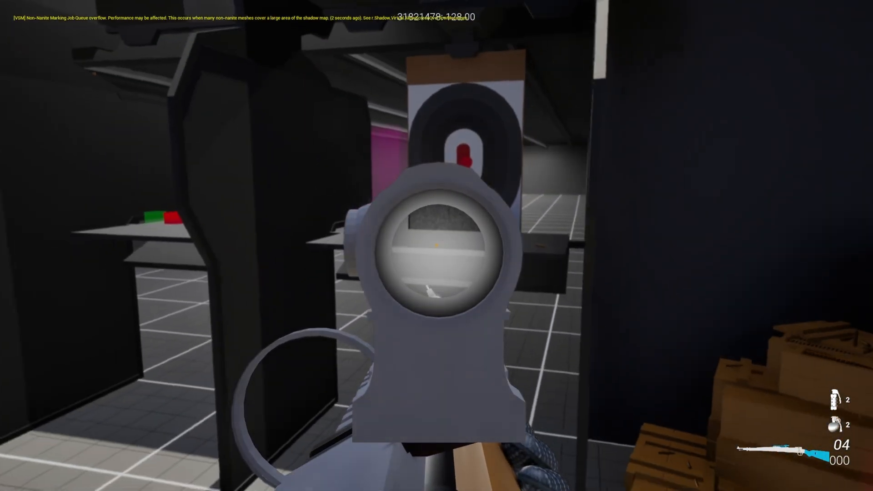
{"action": "left_click", "coordinate": [437, 244]}
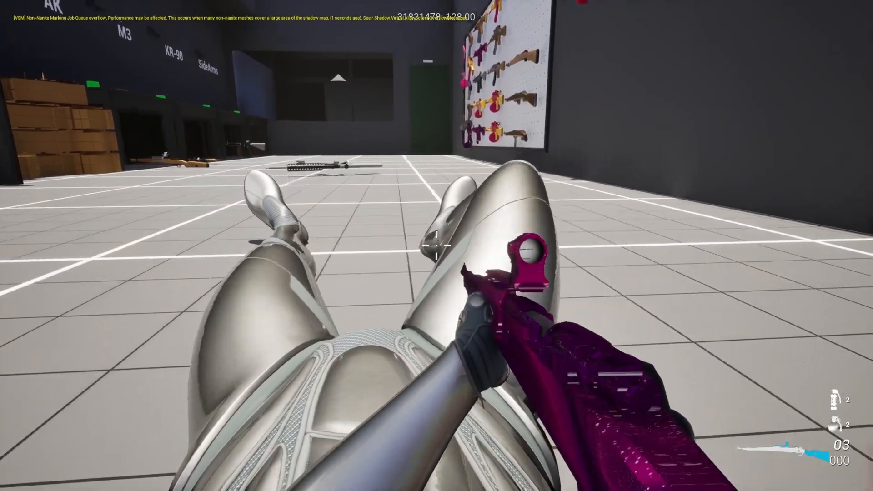
{"action": "mouse_move", "coordinate": [436, 250]}
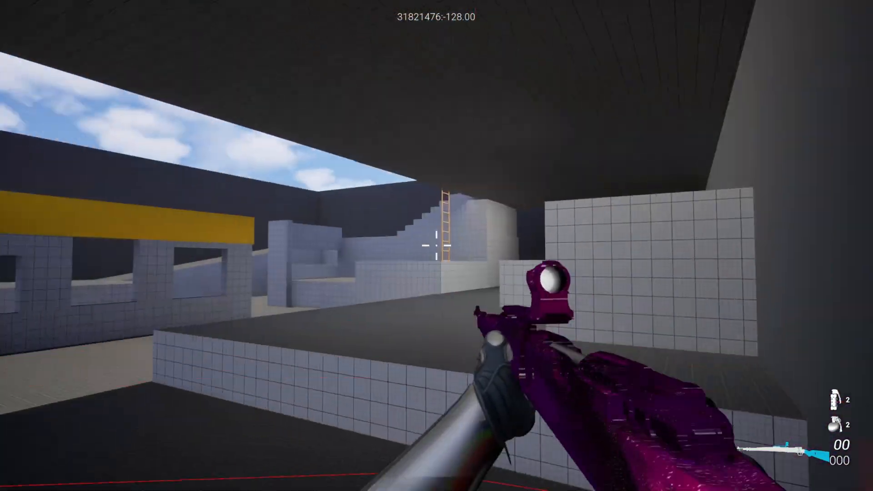
{"action": "mouse_move", "coordinate": [435, 246]}
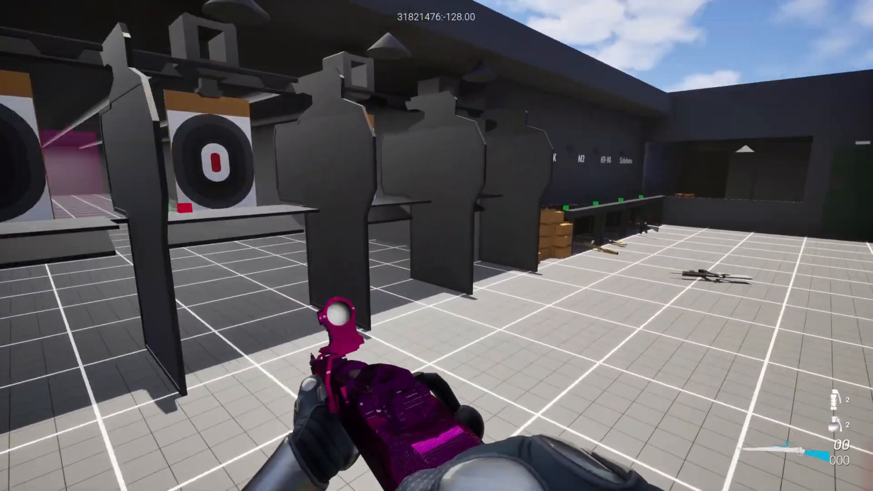
{"action": "mouse_move", "coordinate": [437, 246]}
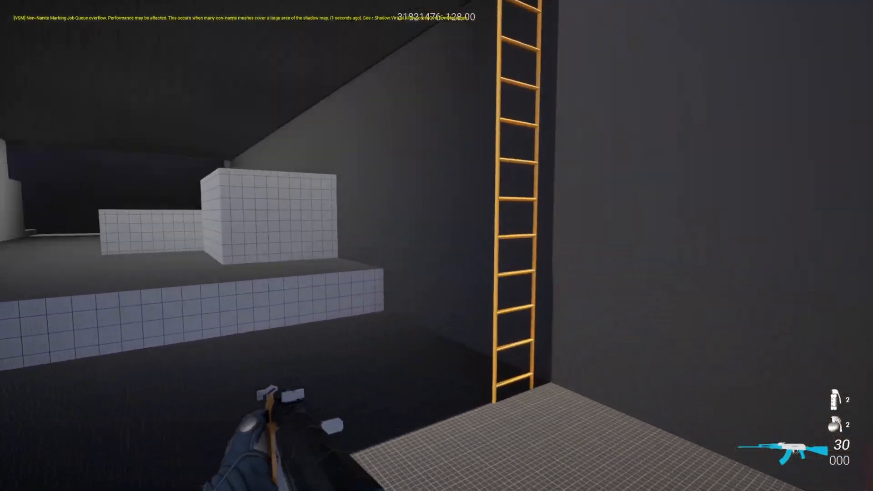
Step: Fire the AK rifle while exploring the showcase level's range and rooftops
{"action": "left_click", "coordinate": [437, 255]}
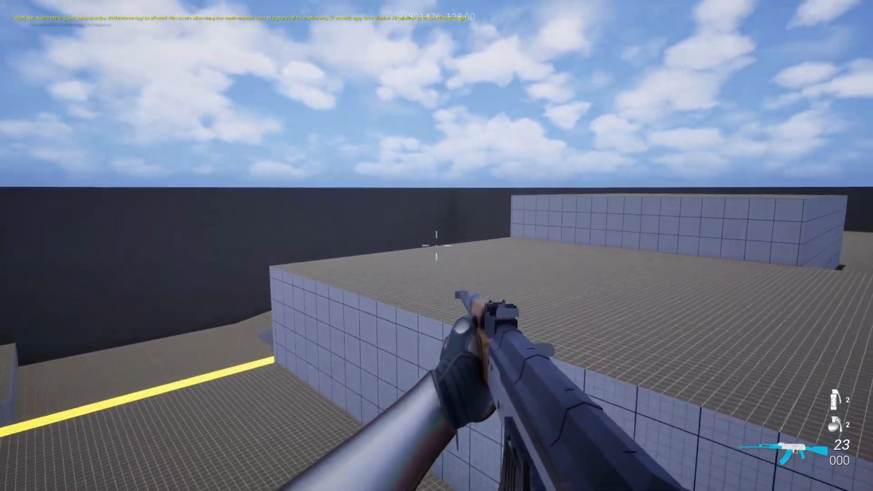
{"action": "mouse_move", "coordinate": [433, 245]}
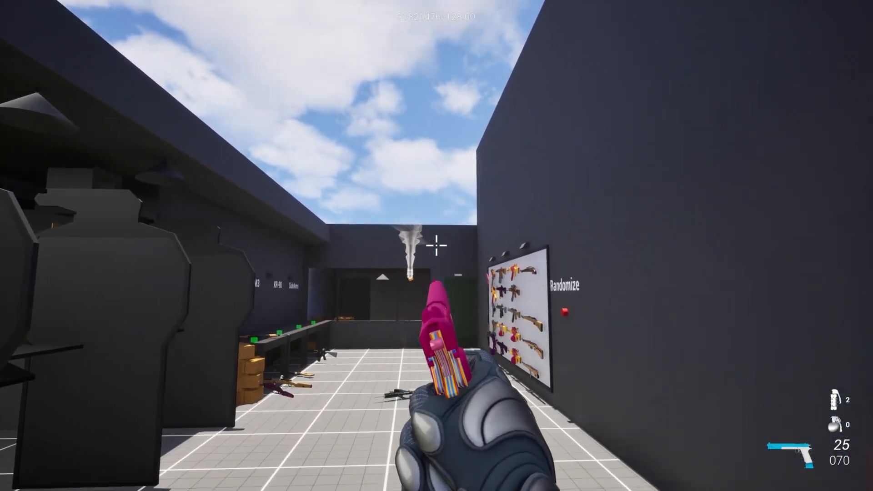
{"action": "mouse_move", "coordinate": [436, 246]}
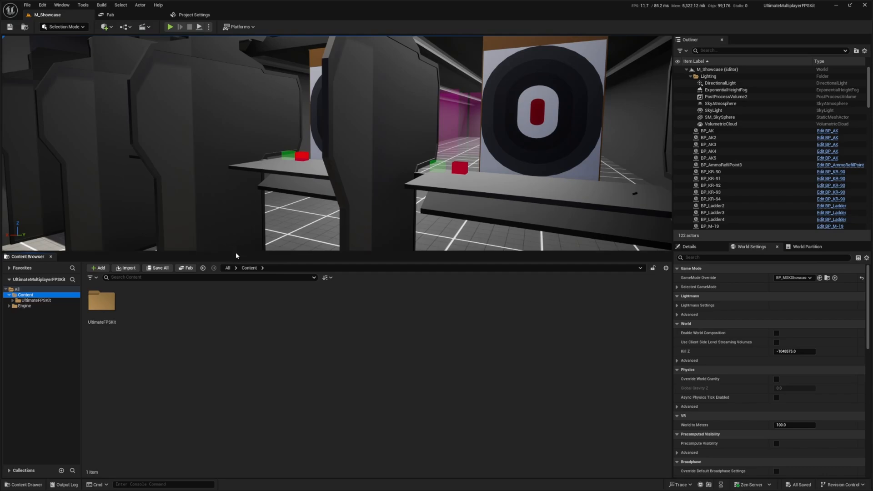
Step: Browse UltimateFPSKit's Animations folders, including the Leaning animation folder
{"action": "left_click", "coordinate": [102, 303]}
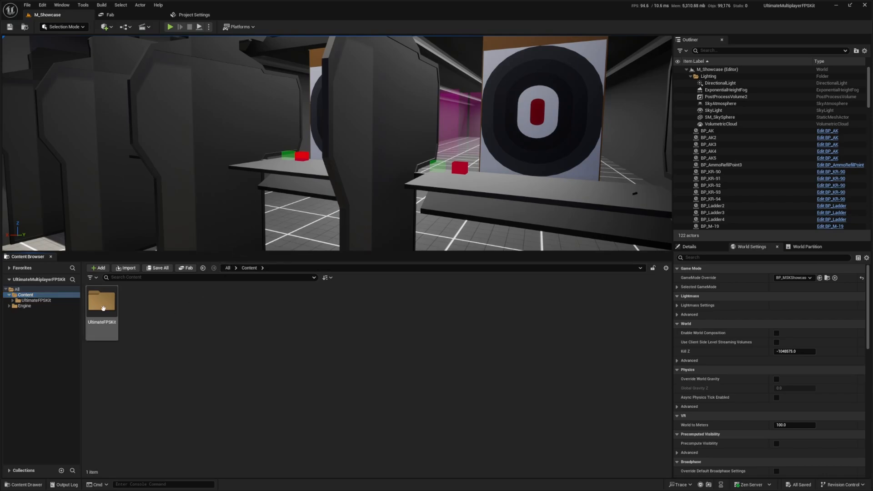
{"action": "double_click", "coordinate": [102, 304]}
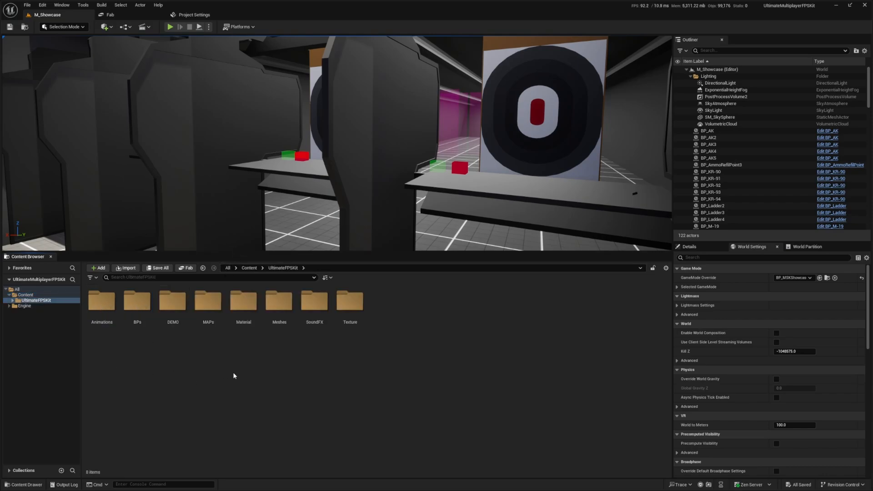
{"action": "left_click", "coordinate": [101, 300]}
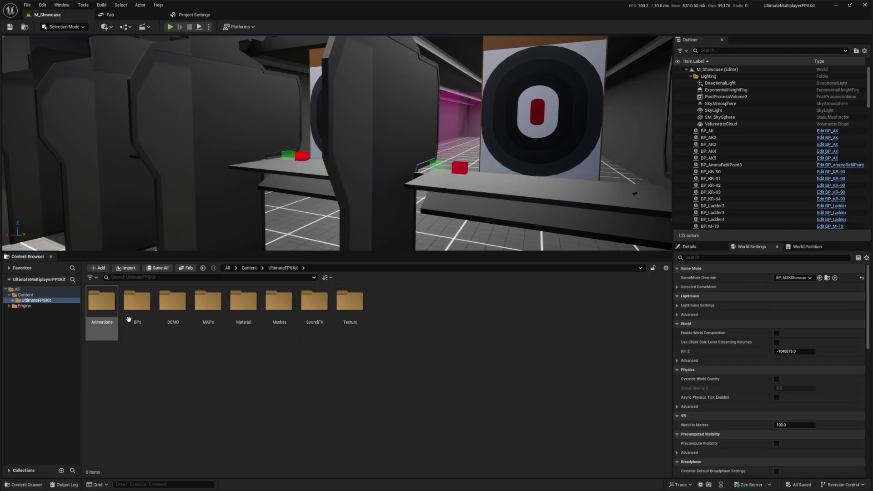
{"action": "double_click", "coordinate": [102, 303]}
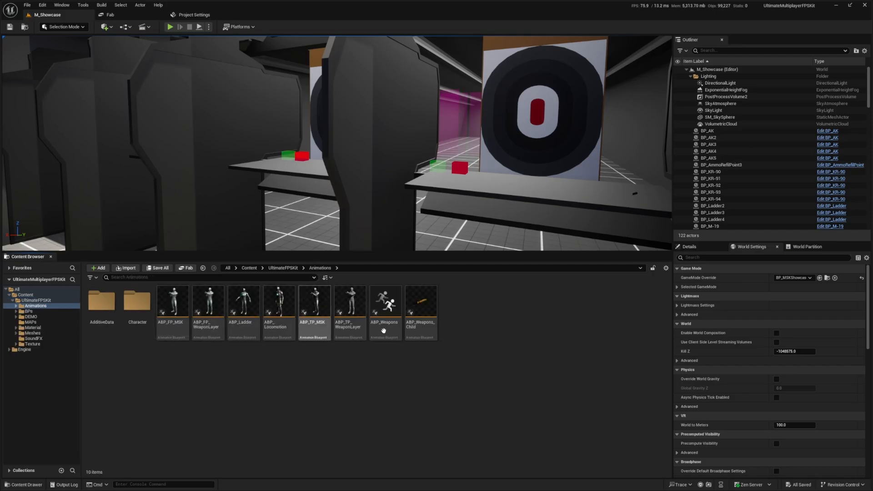
{"action": "mouse_move", "coordinate": [421, 303]}
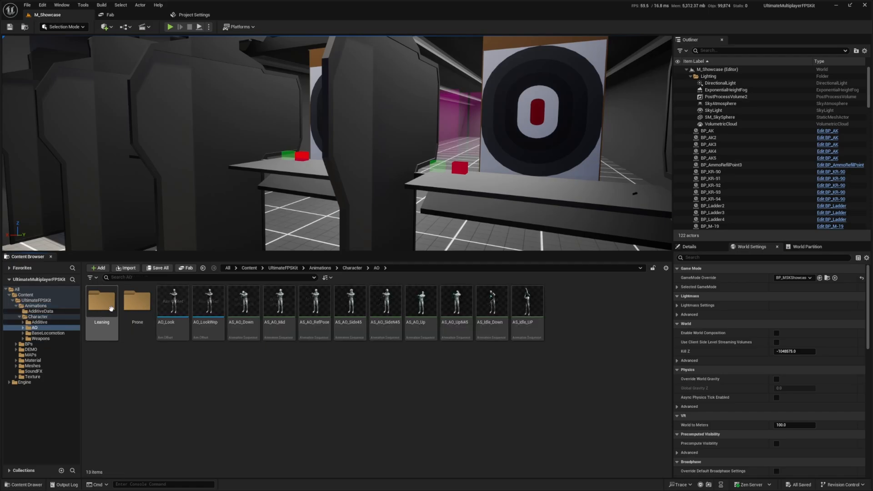
{"action": "double_click", "coordinate": [101, 302]}
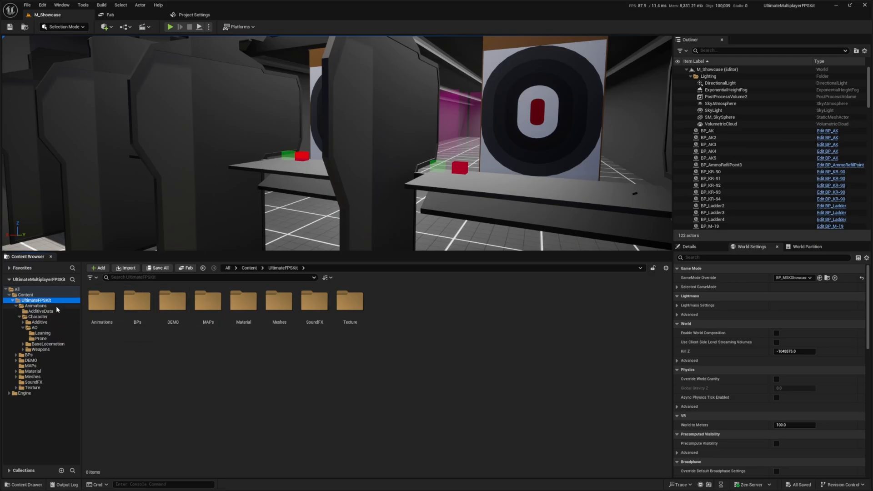
Step: Open the MAPs folder and launch the M_DeathMatch level
{"action": "left_click", "coordinate": [208, 303]}
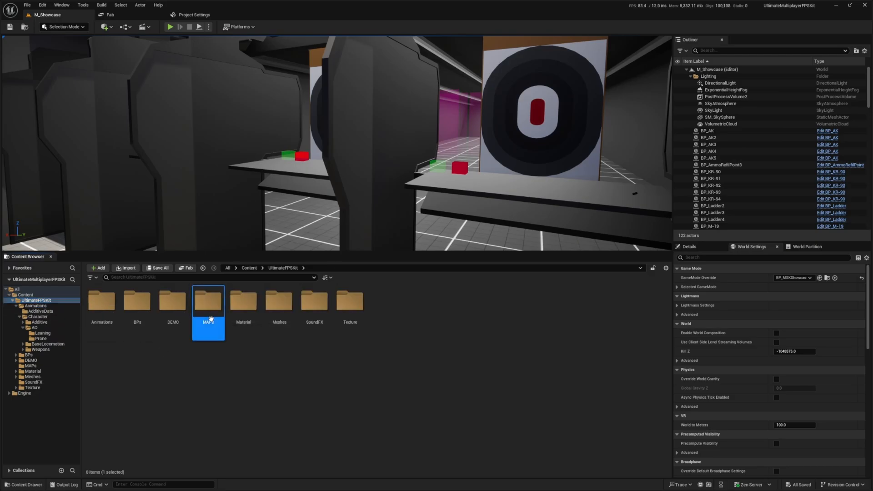
{"action": "double_click", "coordinate": [207, 303]}
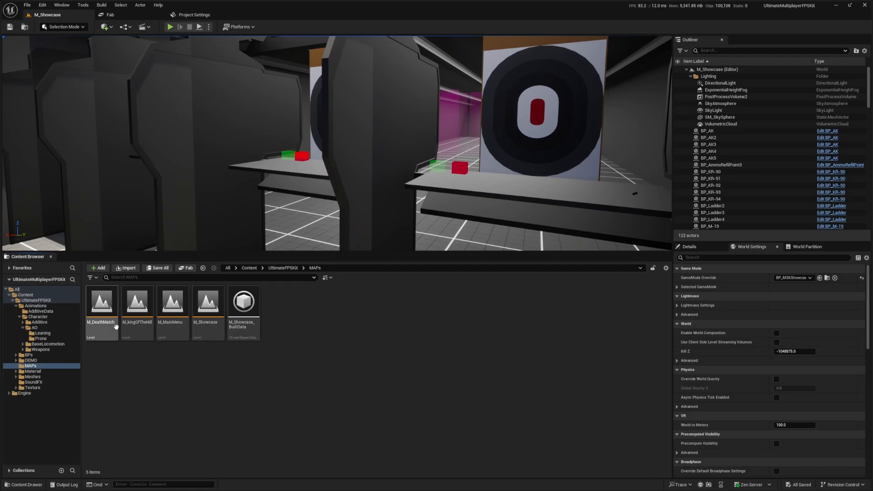
{"action": "double_click", "coordinate": [137, 303]}
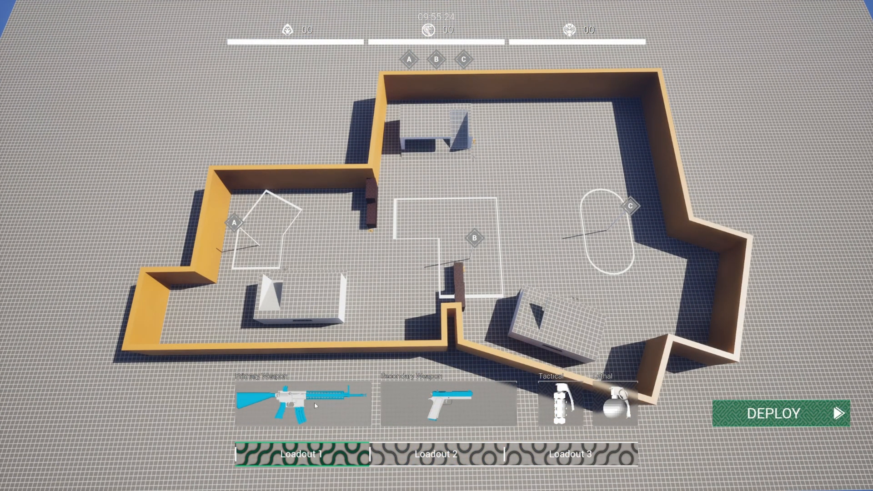
Step: Pick Loadout 2, then Loadout 3, on the death match deploy screen
{"action": "left_click", "coordinate": [433, 467]}
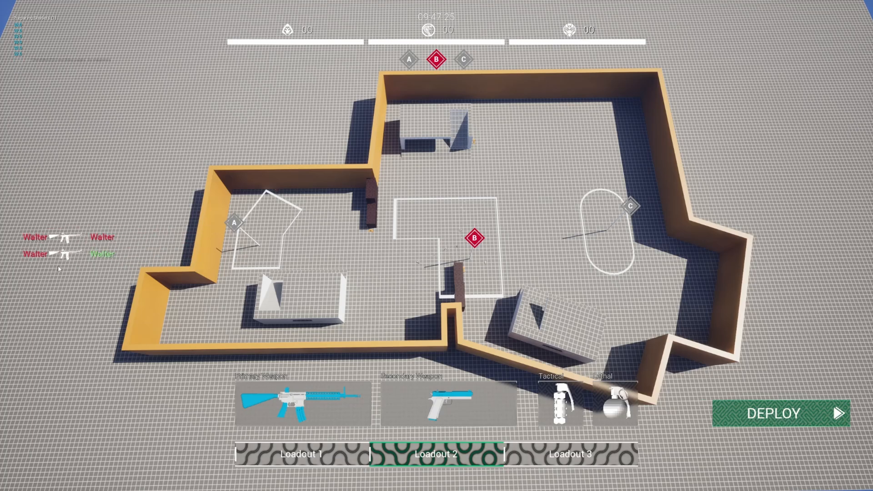
{"action": "left_click", "coordinate": [780, 414]}
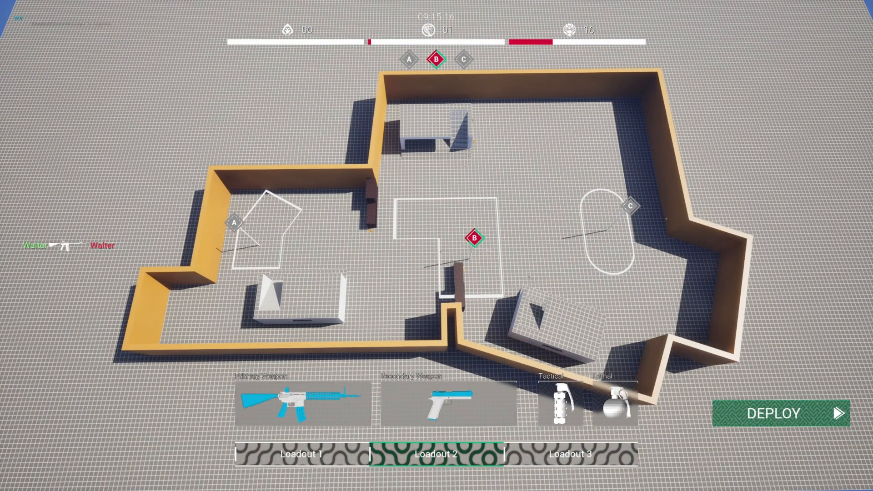
{"action": "left_click", "coordinate": [567, 465]}
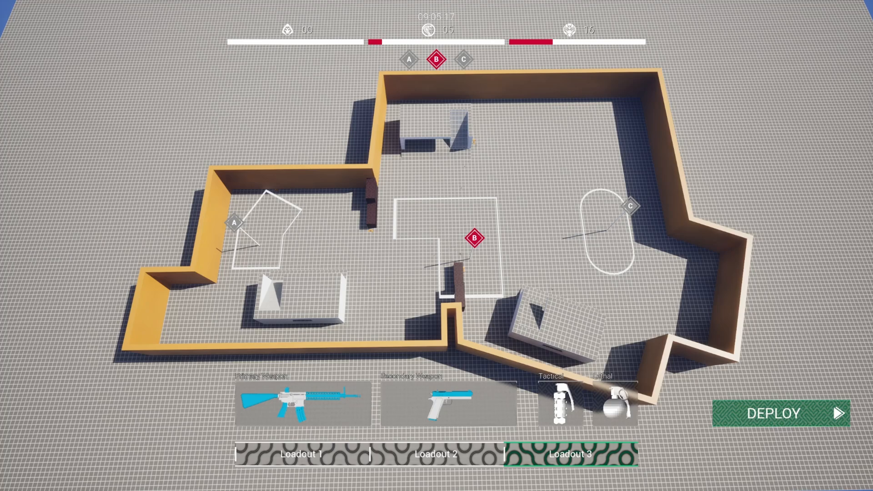
{"action": "mouse_move", "coordinate": [310, 206]}
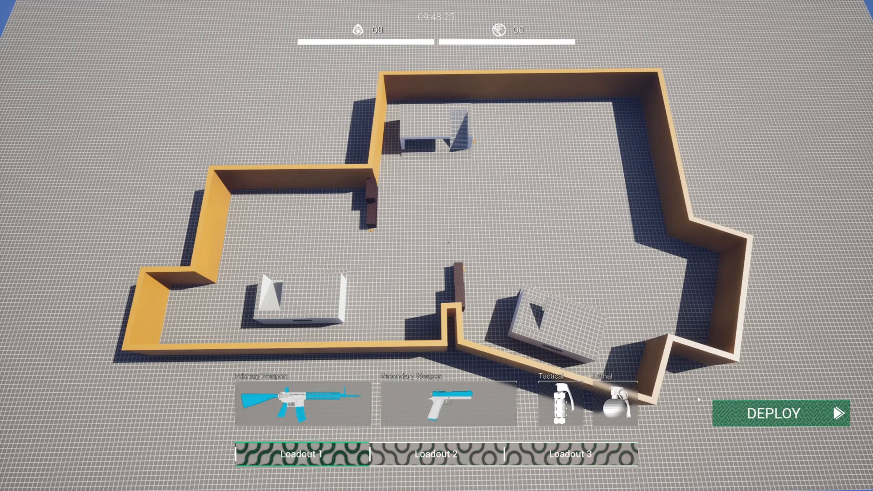
Step: Launch the two-team arena map and choose Loadout 1 on the deploy screen
{"action": "left_click", "coordinate": [778, 414]}
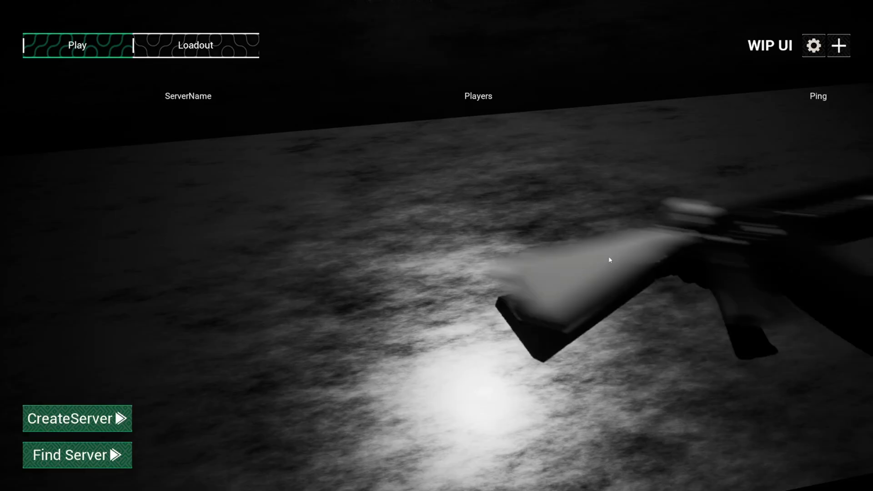
Step: In the loadout editor, try AK, M-19 and MC-9, then equip the Kr-90 as Loadout 1's primary
{"action": "left_click", "coordinate": [194, 45]}
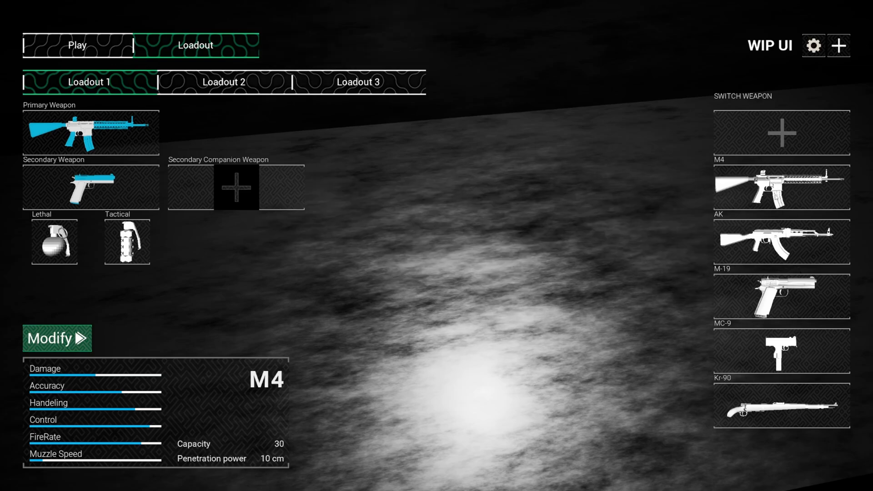
{"action": "left_click", "coordinate": [780, 242]}
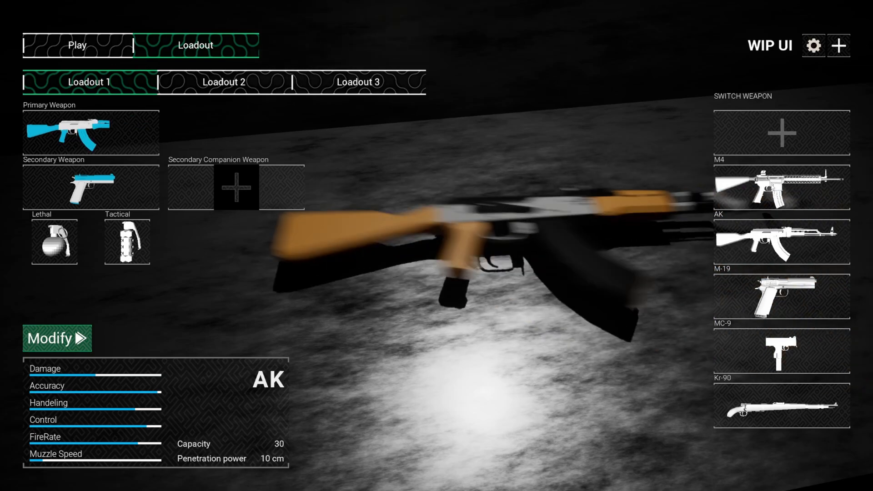
{"action": "left_click", "coordinate": [781, 297]}
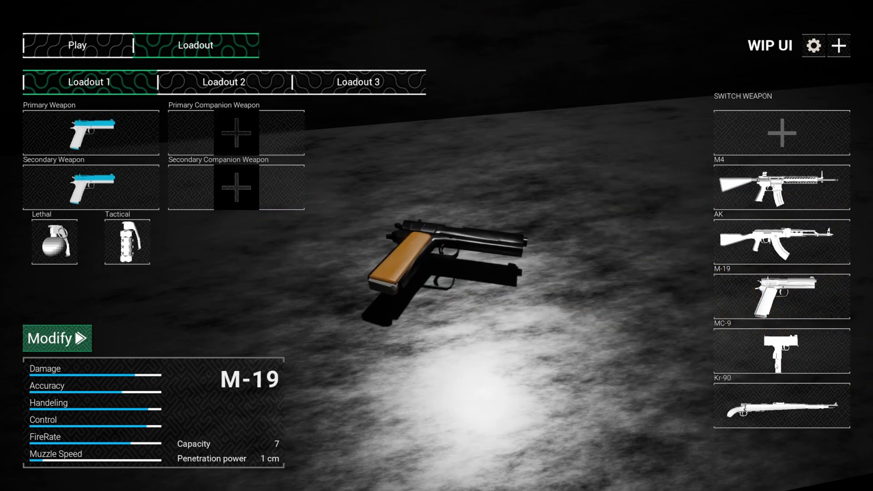
{"action": "left_click", "coordinate": [781, 352]}
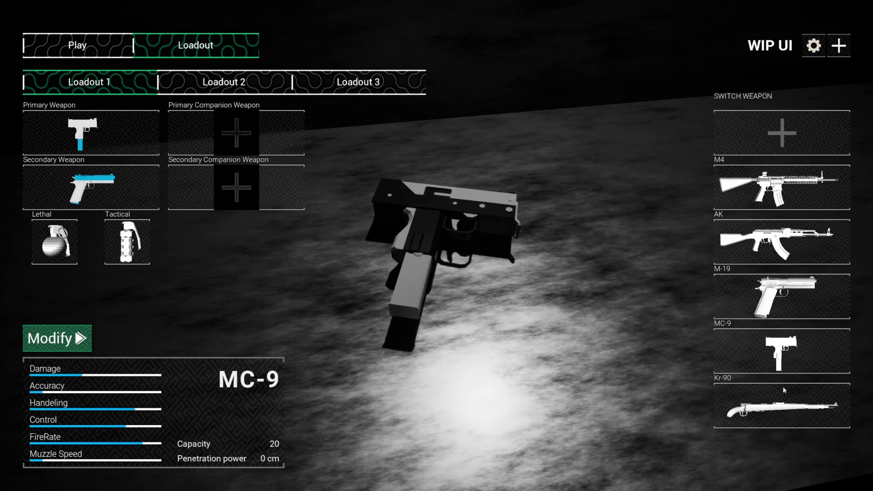
{"action": "left_click", "coordinate": [781, 410]}
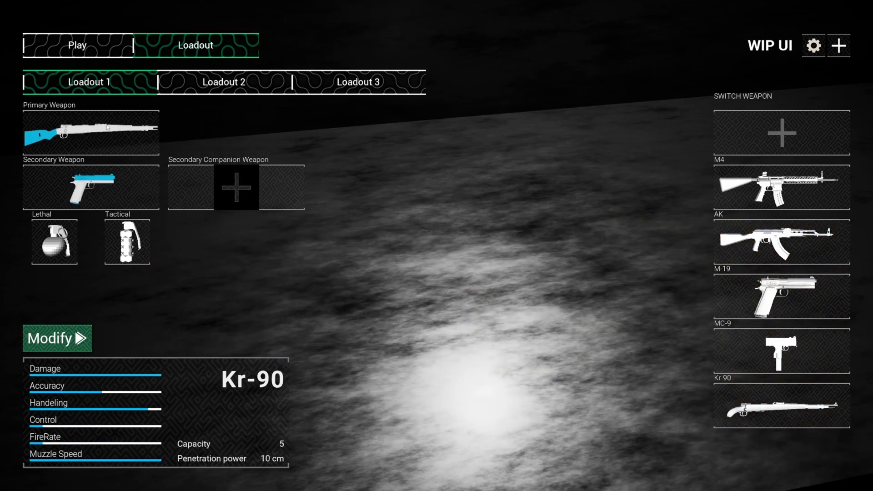
Step: Review Loadout 3 with an M-19 preview, then switch to Loadout 2
{"action": "left_click", "coordinate": [225, 82]}
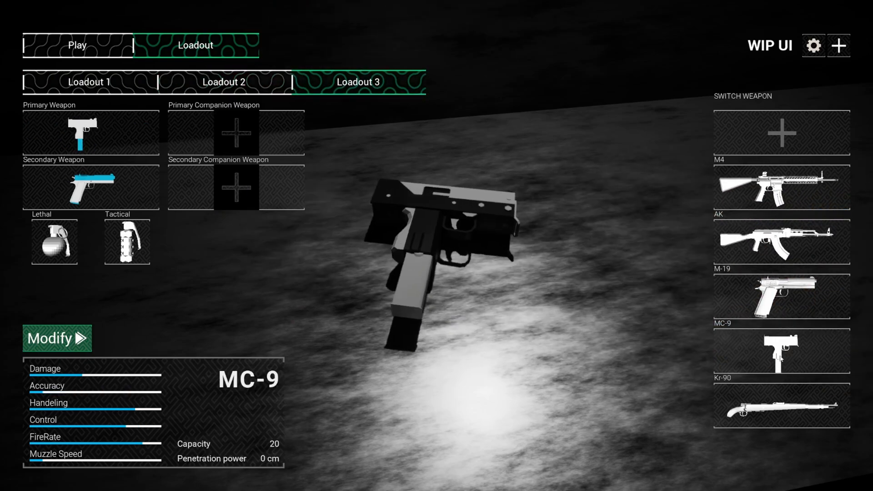
{"action": "left_click", "coordinate": [782, 299]}
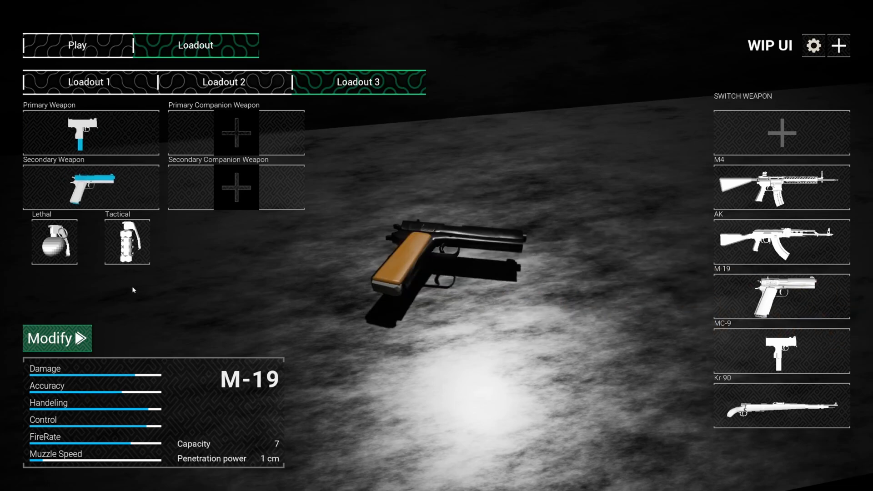
{"action": "left_click", "coordinate": [56, 339]}
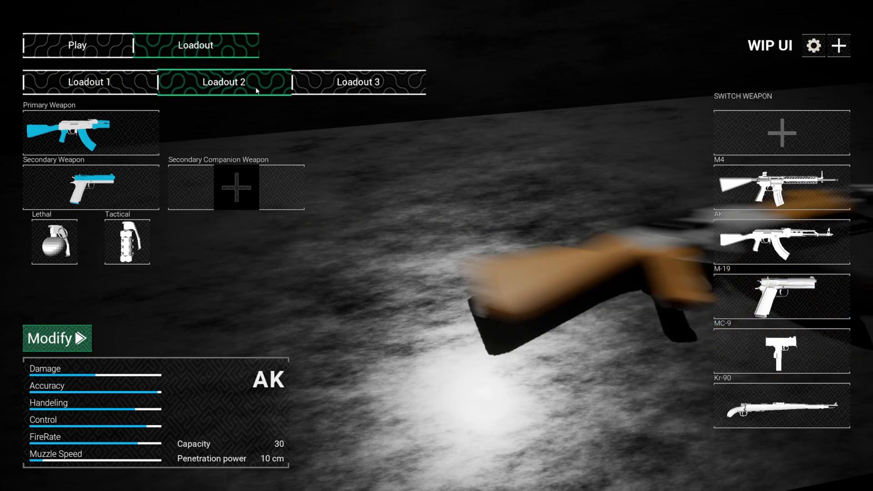
{"action": "left_click", "coordinate": [54, 339]}
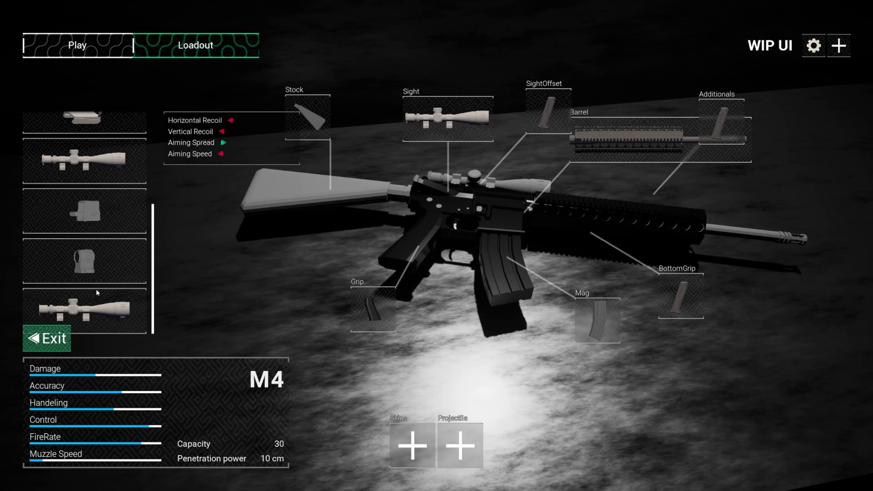
{"action": "mouse_move", "coordinate": [118, 254]}
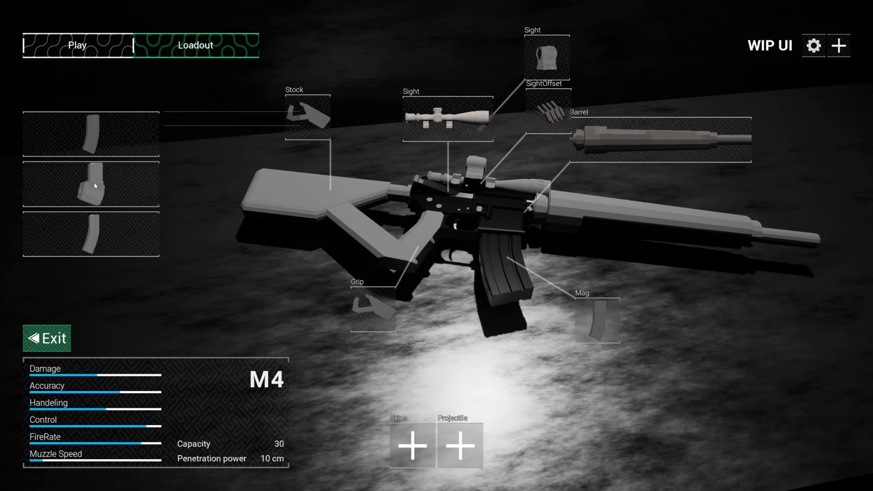
Step: Equip the drum magazine on the M4, then swap back to a standard magazine
{"action": "left_click", "coordinate": [91, 185]}
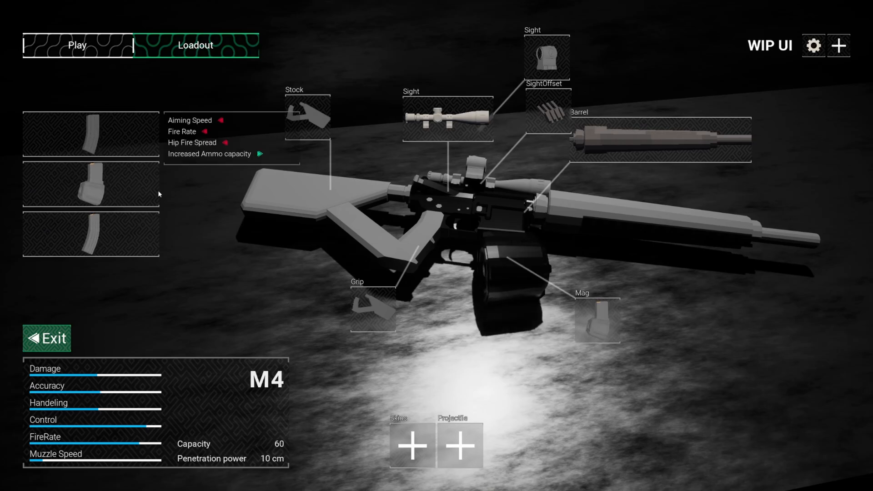
{"action": "left_click", "coordinate": [90, 235]}
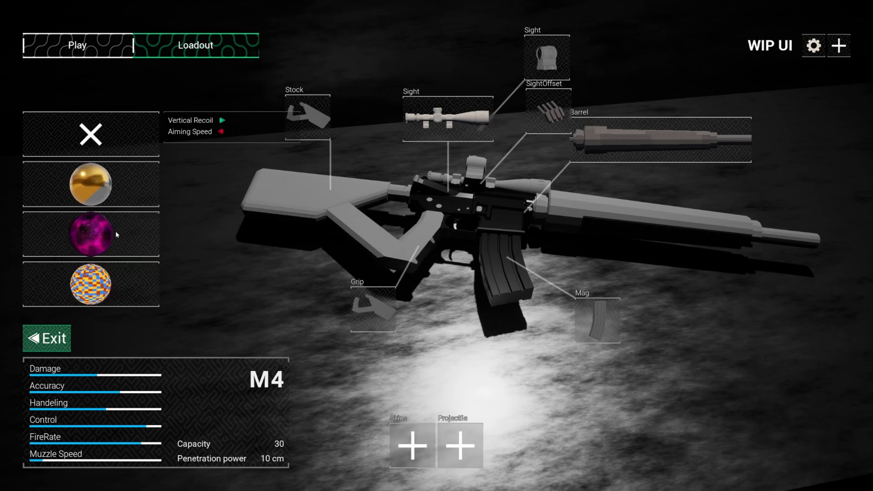
Step: Try the gold and multicolour patchwork skins on the M4, settling on the pink galaxy skin
{"action": "left_click", "coordinate": [91, 235]}
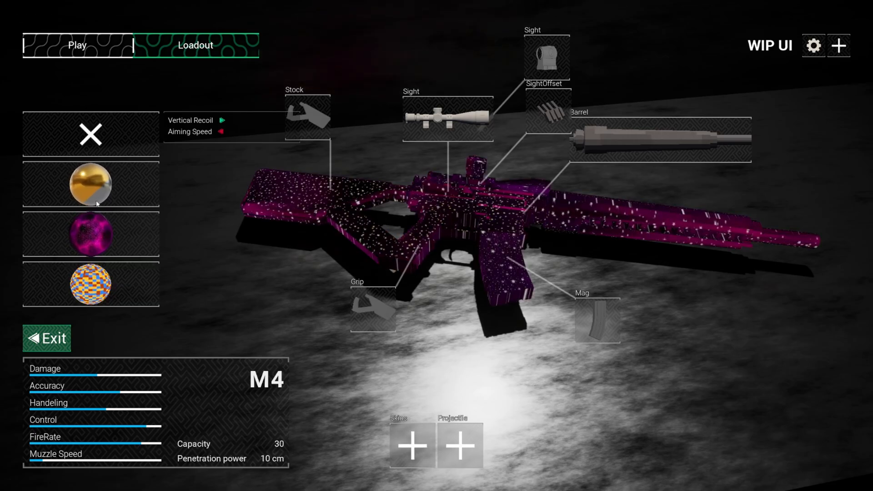
{"action": "left_click", "coordinate": [91, 188]}
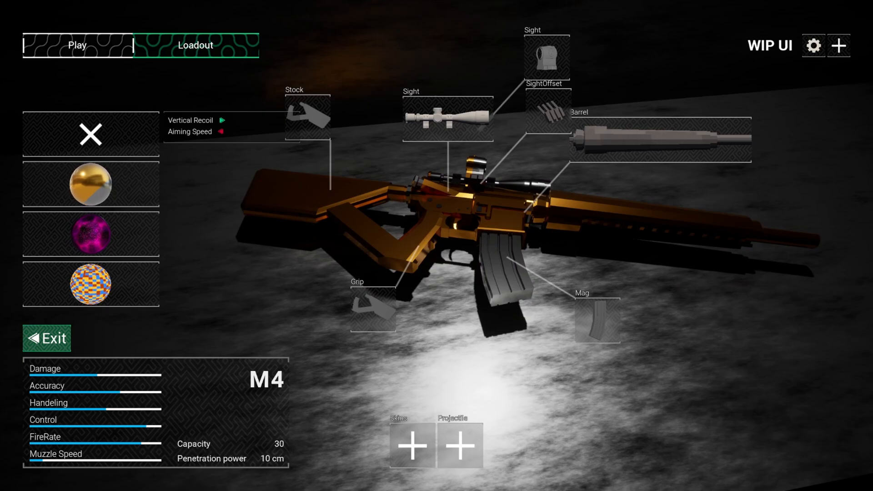
{"action": "left_click", "coordinate": [91, 235]}
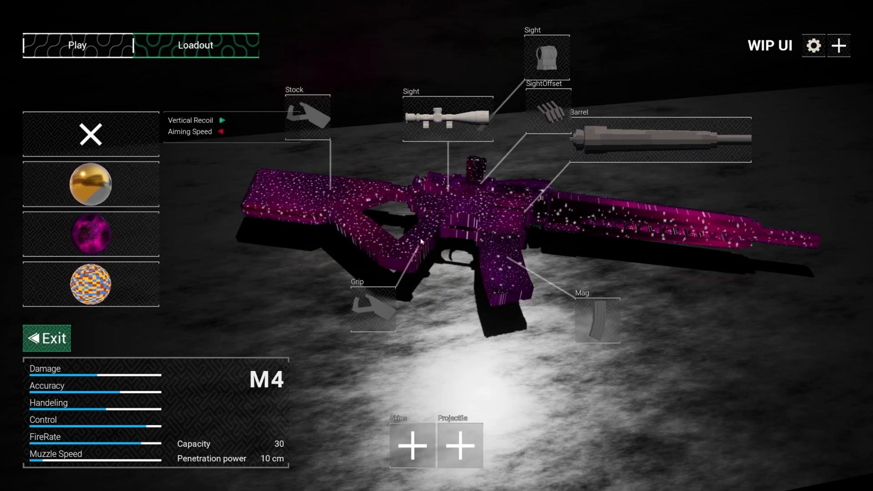
{"action": "left_click", "coordinate": [91, 287]}
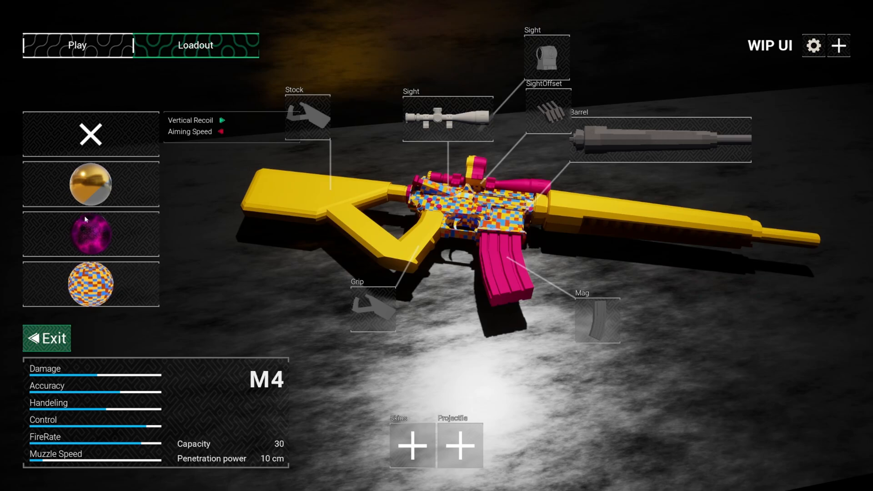
{"action": "left_click", "coordinate": [91, 234]}
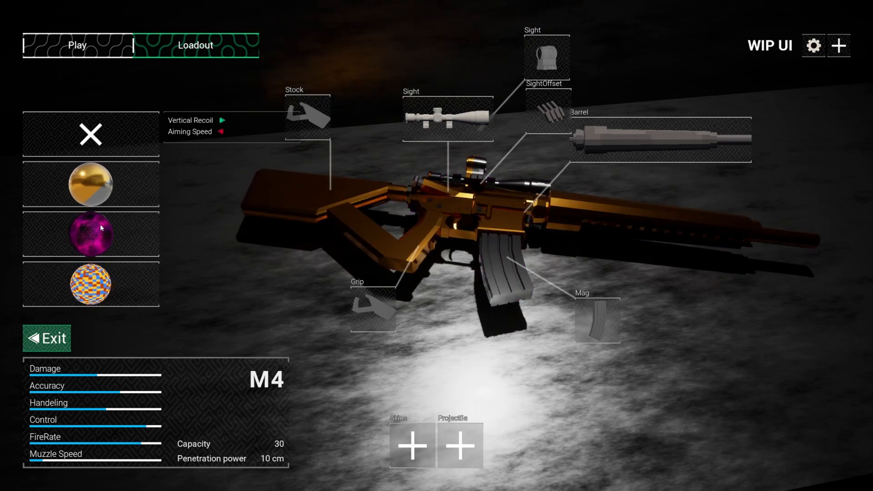
{"action": "left_click", "coordinate": [90, 234]}
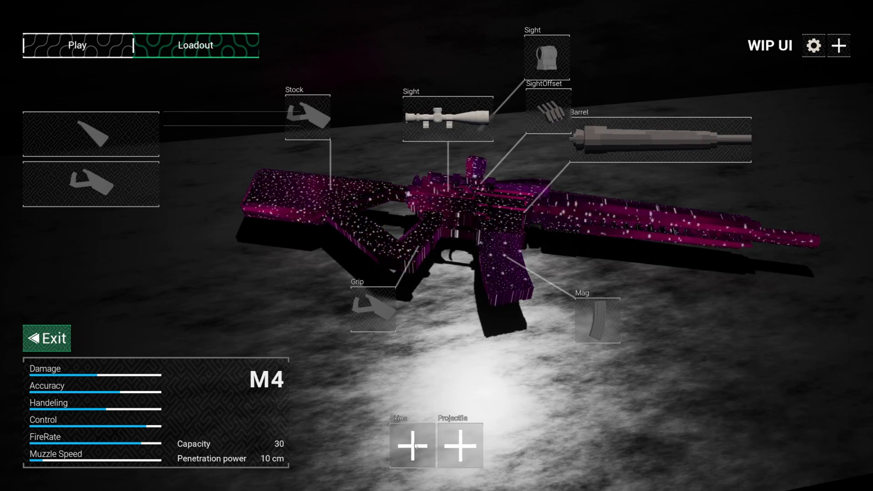
Step: Review the game's Controls and Video quality settings, then Apply And Exit
{"action": "left_click", "coordinate": [814, 45]}
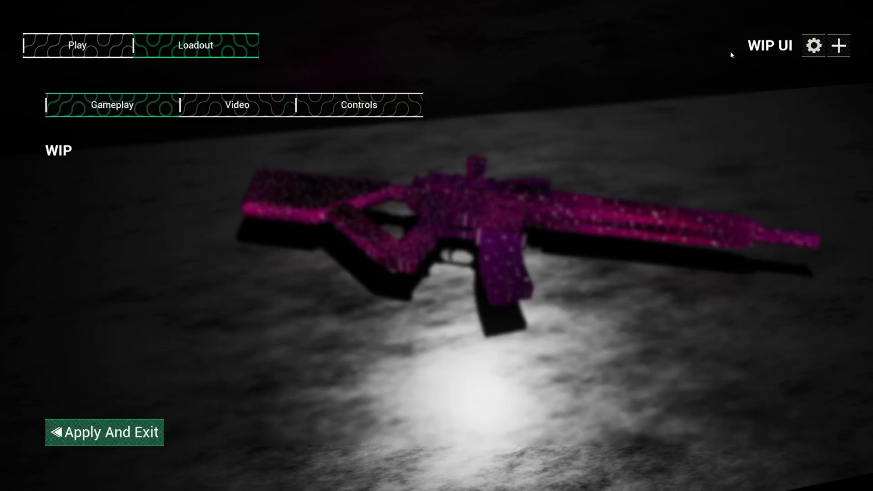
{"action": "left_click", "coordinate": [236, 105]}
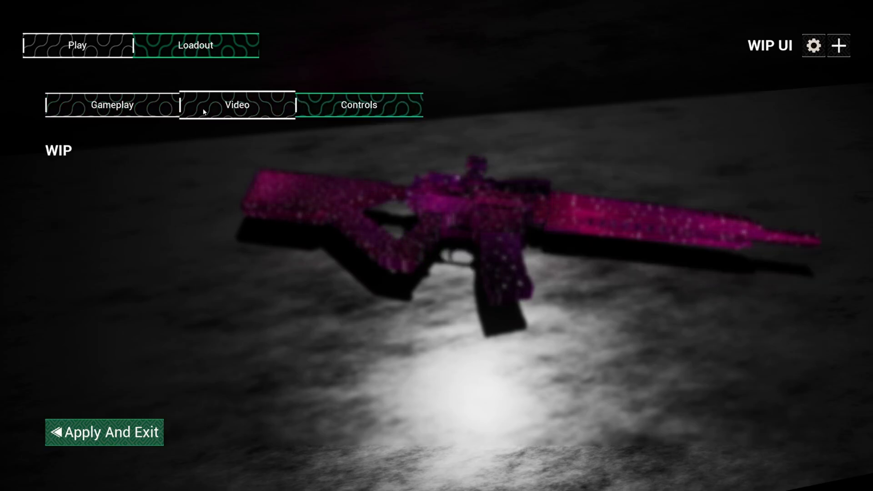
{"action": "left_click", "coordinate": [237, 105]}
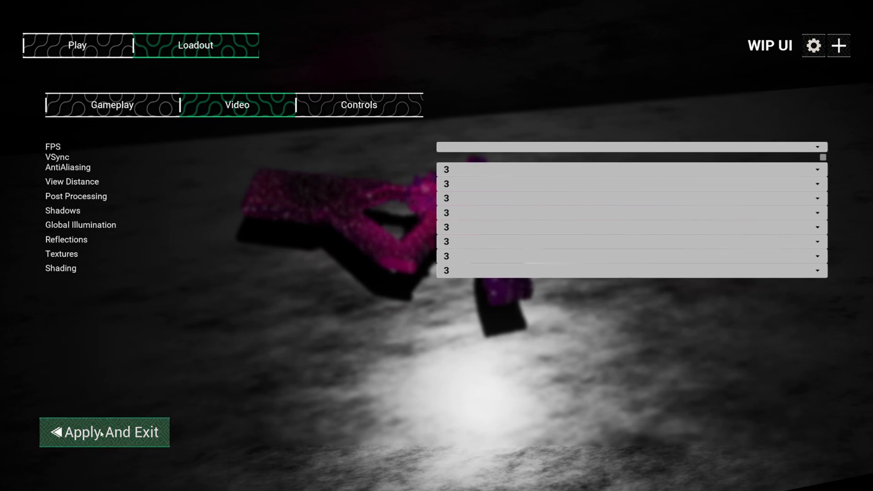
{"action": "left_click", "coordinate": [104, 432]}
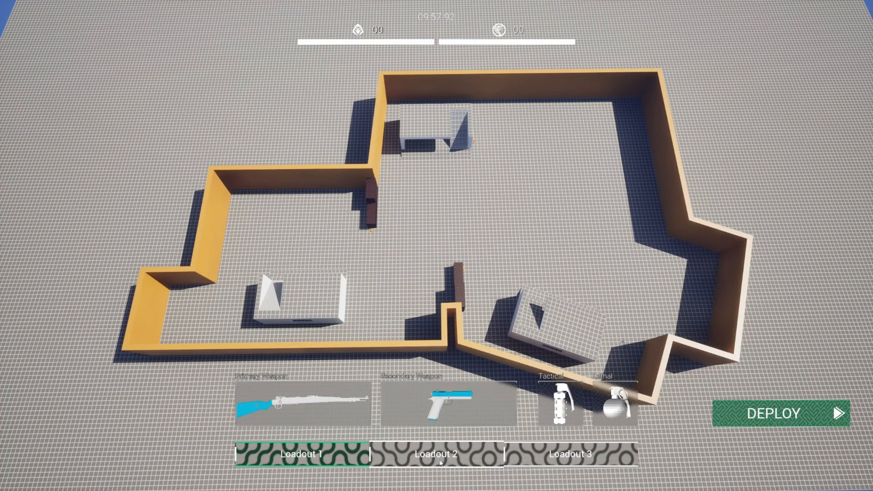
Step: Choose Loadout 2 with the customised rifle and return to the main menu's Play tab
{"action": "left_click", "coordinate": [436, 457]}
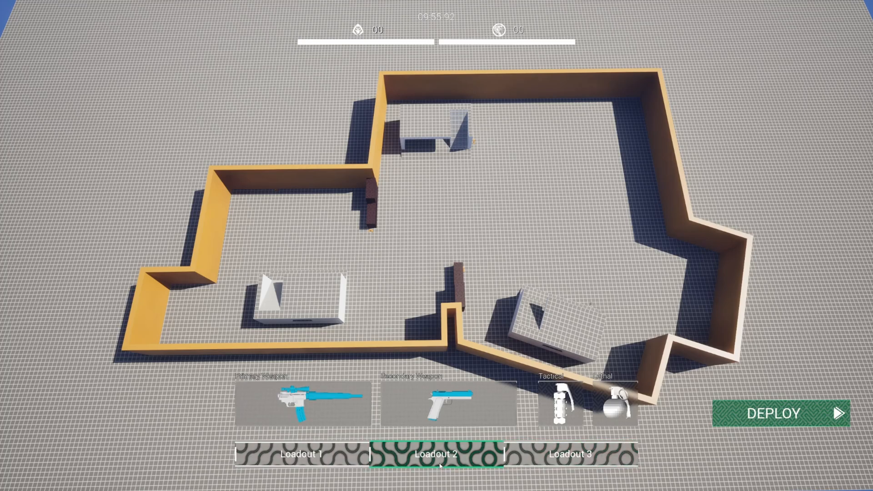
{"action": "left_click", "coordinate": [780, 414]}
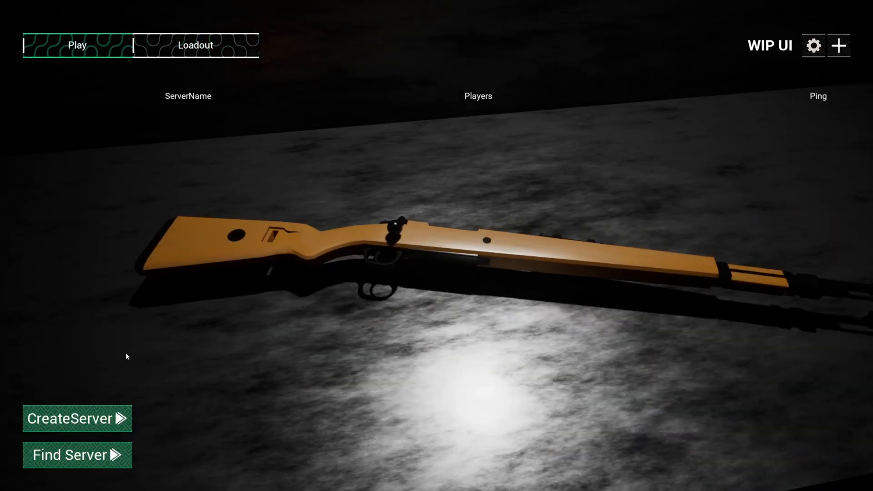
{"action": "mouse_move", "coordinate": [119, 378]}
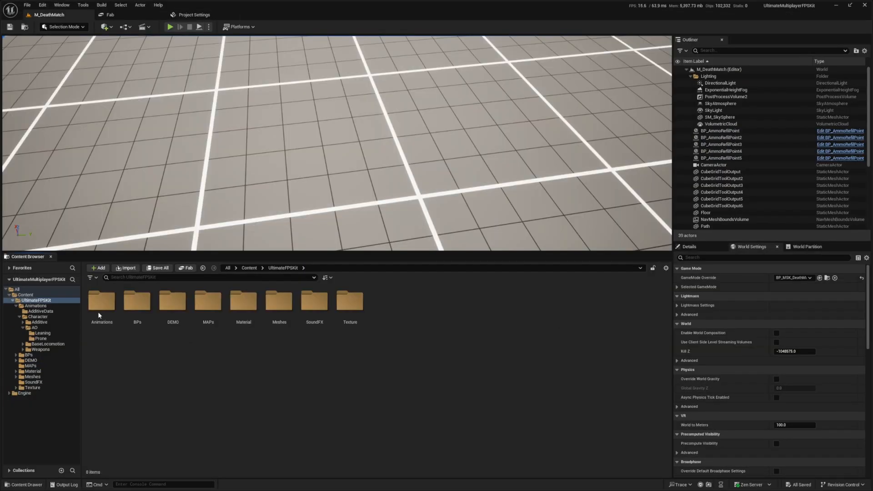
{"action": "mouse_move", "coordinate": [137, 303]}
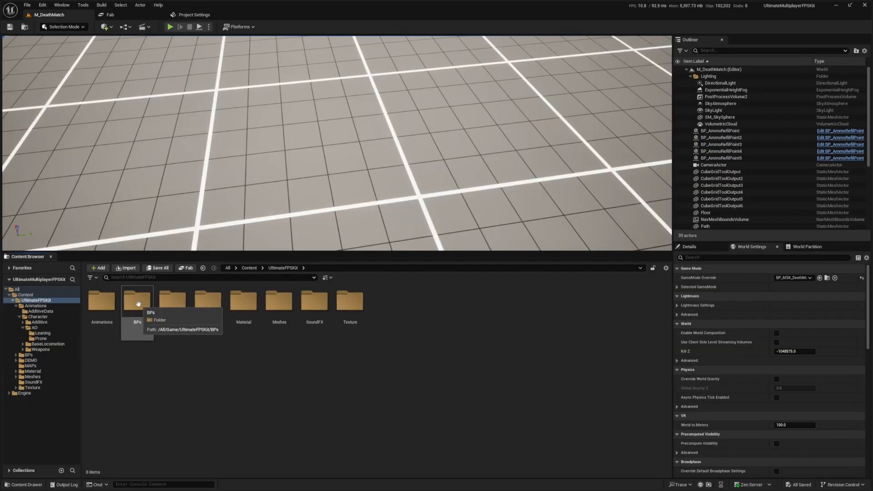
Step: Open the BPs folder in the Content Browser and select BP_MSKCharacter
{"action": "double_click", "coordinate": [137, 301]}
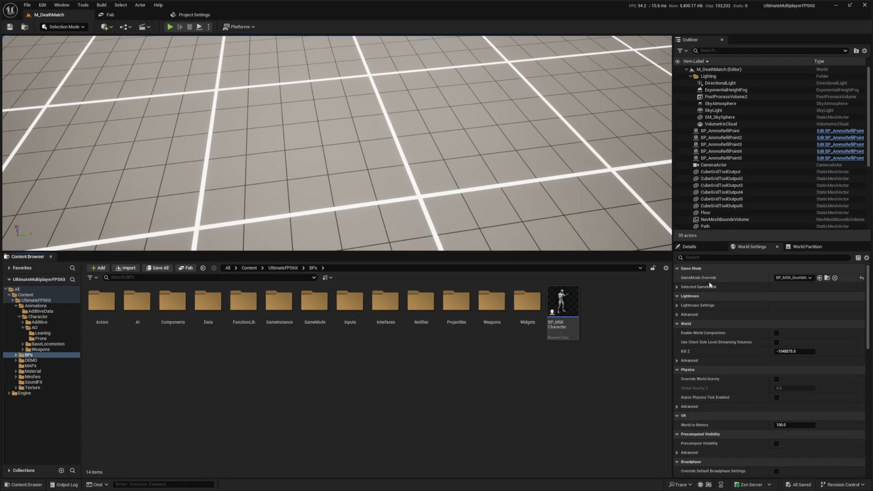
{"action": "left_click", "coordinate": [563, 301]}
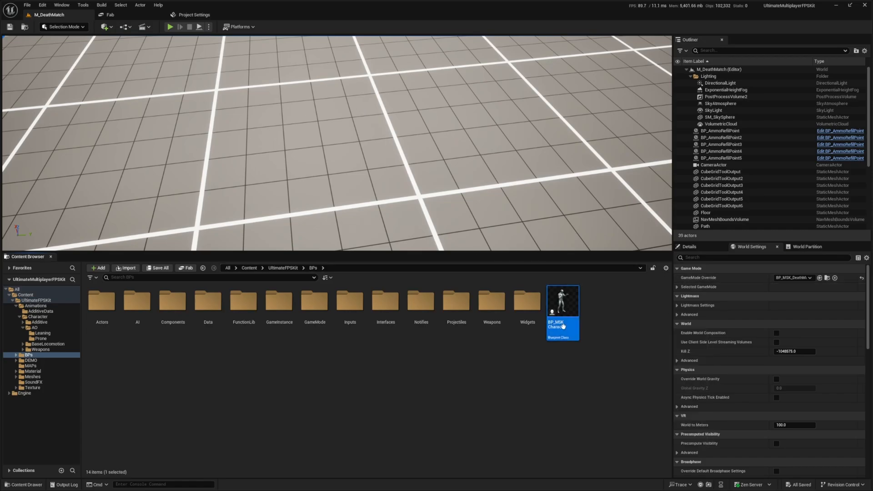
Step: Open BP_MSKCharacter and pan its MSK graph past IA_SecondaryEquip down to Switch Cam
{"action": "double_click", "coordinate": [562, 303]}
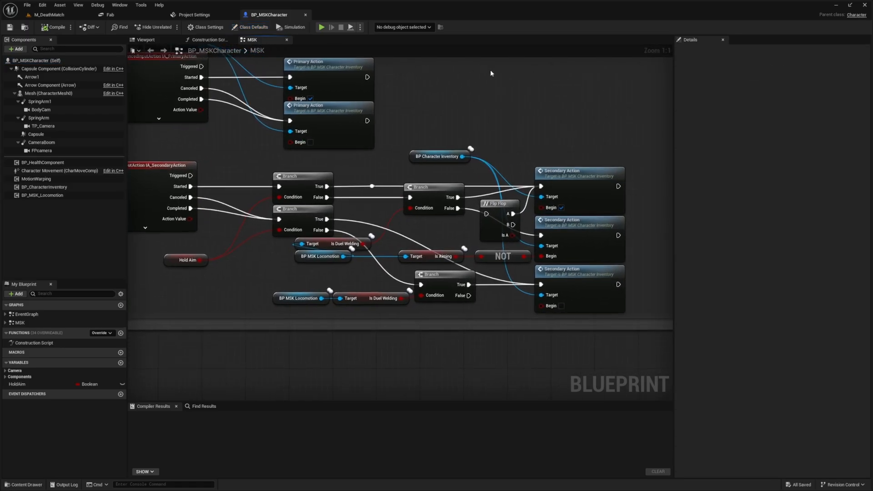
{"action": "left_click_drag", "start_coordinate": [329, 106], "coordinate": [340, 131]}
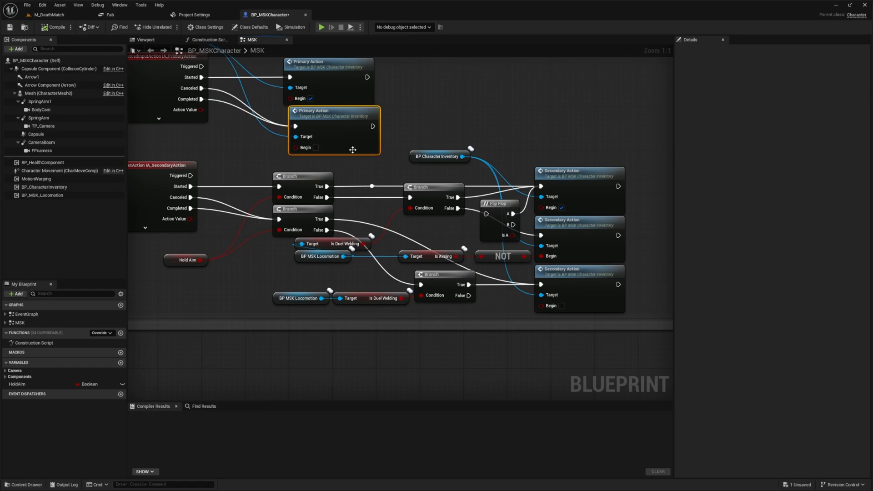
{"action": "left_click", "coordinate": [534, 104]}
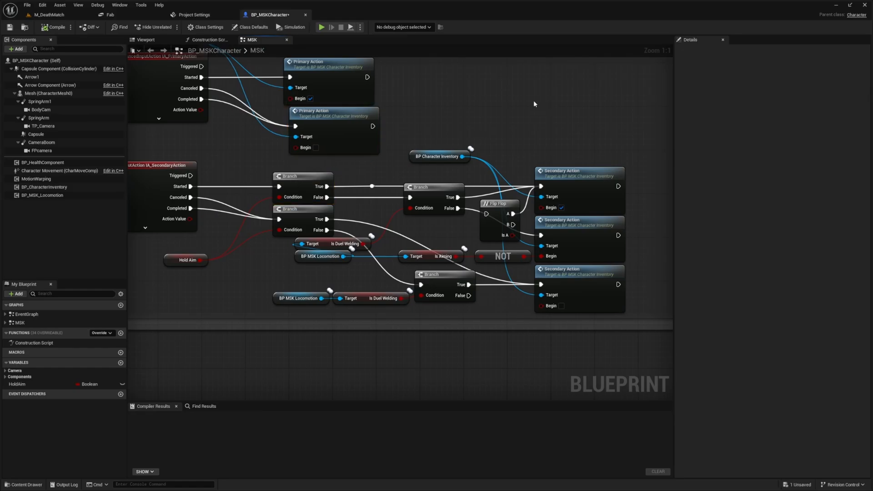
{"action": "left_click", "coordinate": [439, 156]}
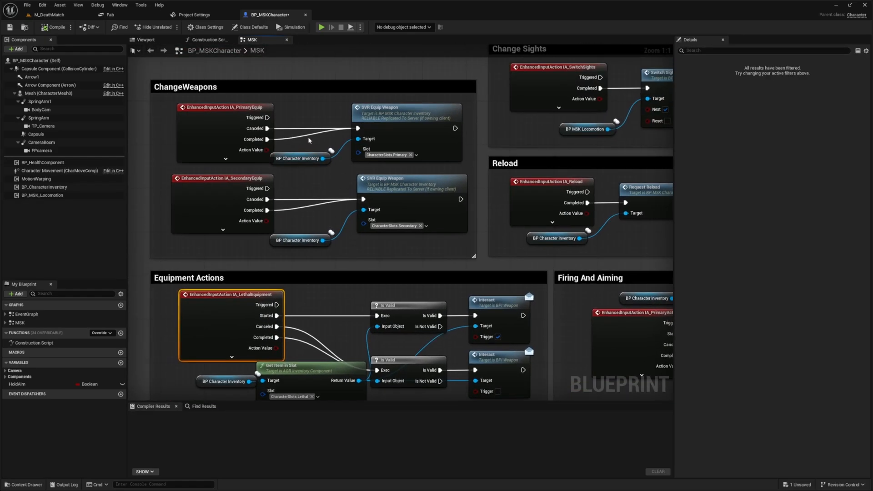
{"action": "left_click", "coordinate": [222, 178]}
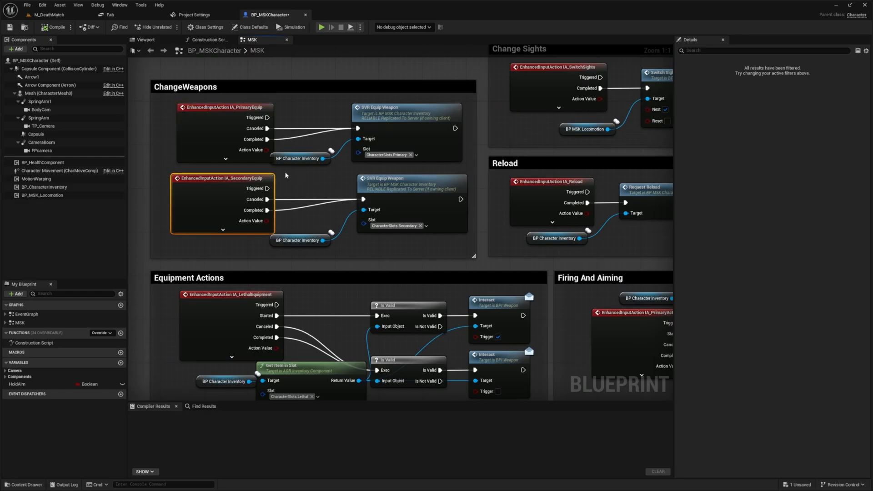
{"action": "scroll", "scroll_direction": "down", "scroll_amount": 3}
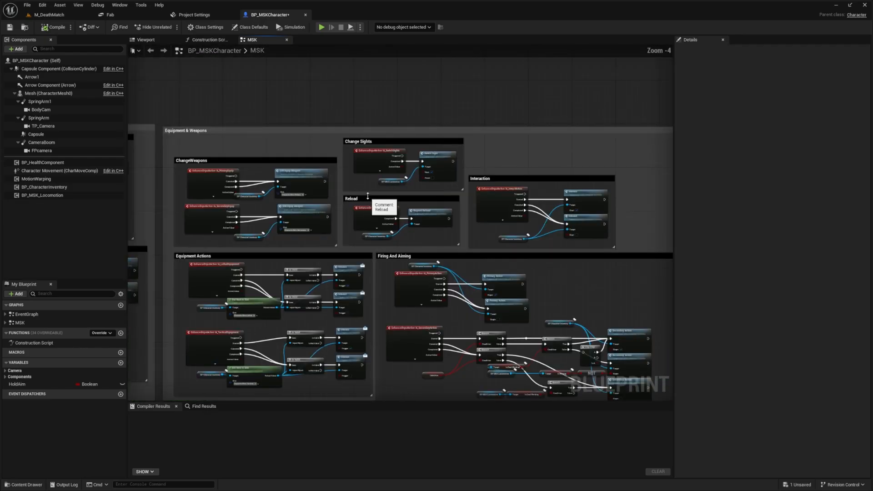
{"action": "scroll", "scroll_direction": "down", "scroll_amount": 3}
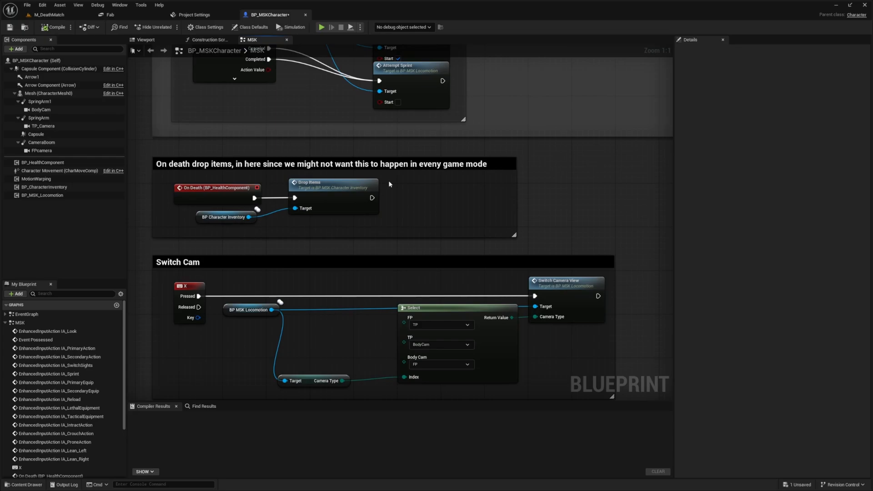
{"action": "mouse_move", "coordinate": [340, 230]}
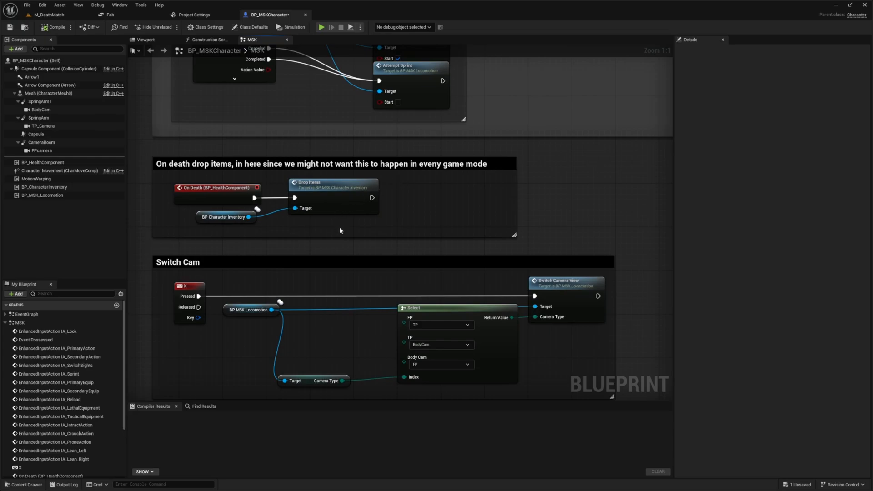
{"action": "mouse_move", "coordinate": [359, 280]}
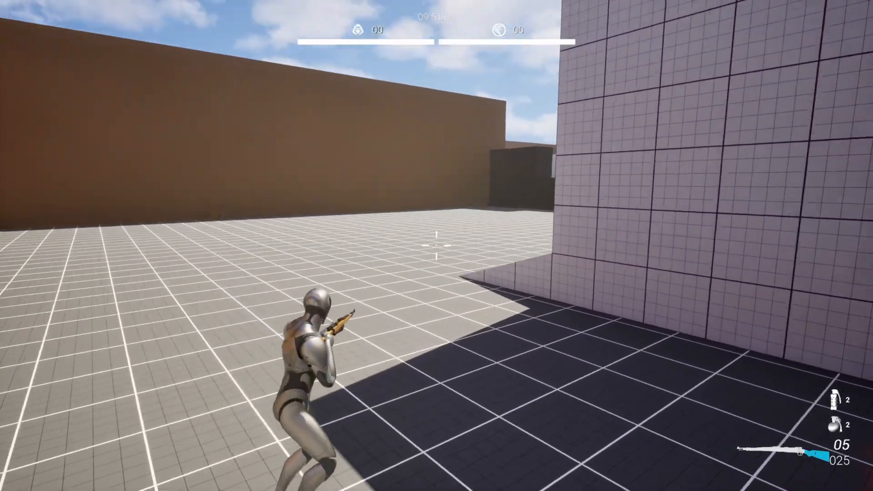
{"action": "mouse_move", "coordinate": [436, 245]}
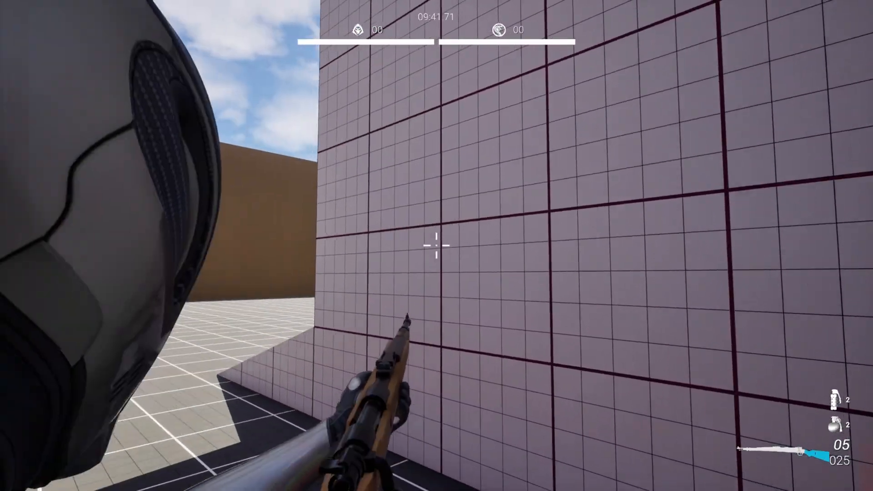
{"action": "mouse_move", "coordinate": [434, 252]}
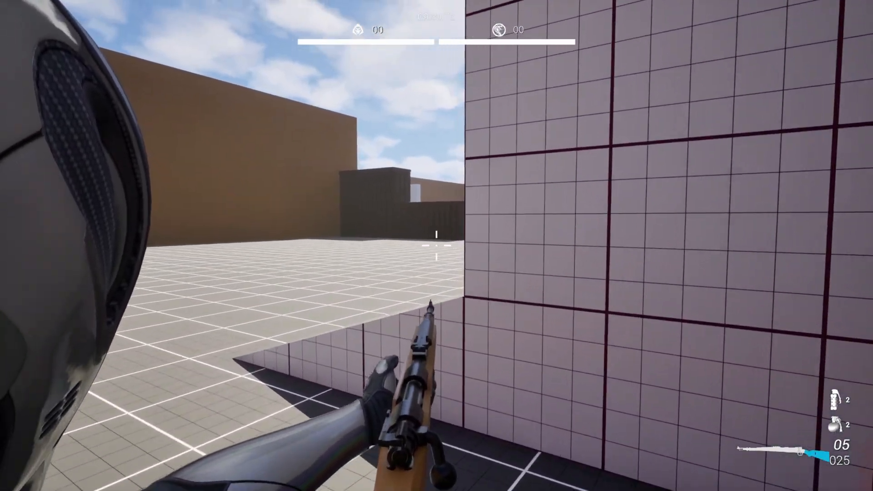
Step: Playtest cycling the camera from third-person to first-person view, then return to the blueprint
{"action": "left_click", "coordinate": [434, 245]}
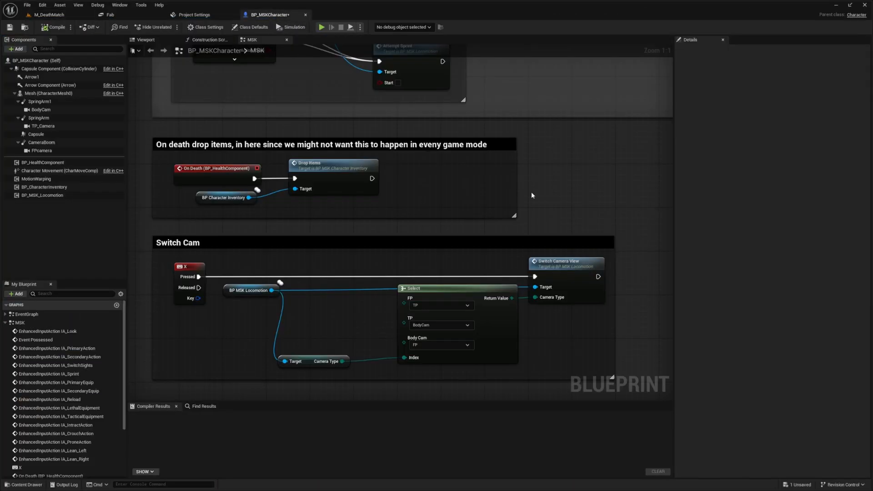
Step: Inspect the Switch Cam Select node, then go back to the M_DeathMatch level editor
{"action": "left_click", "coordinate": [189, 266]}
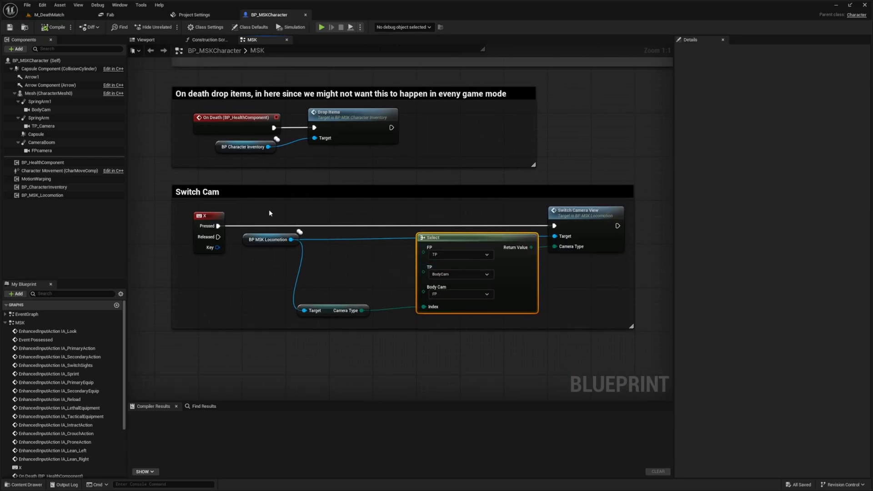
{"action": "left_click", "coordinate": [197, 191]}
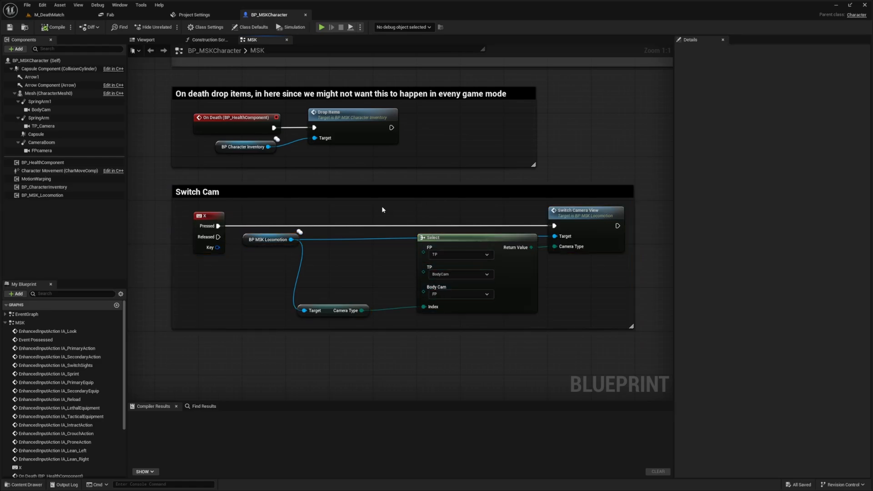
{"action": "left_click", "coordinate": [43, 15]}
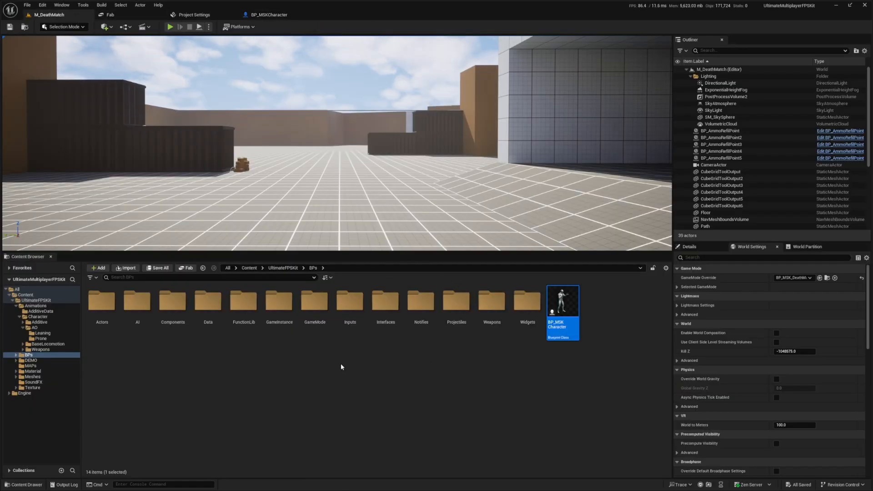
{"action": "mouse_move", "coordinate": [135, 304]}
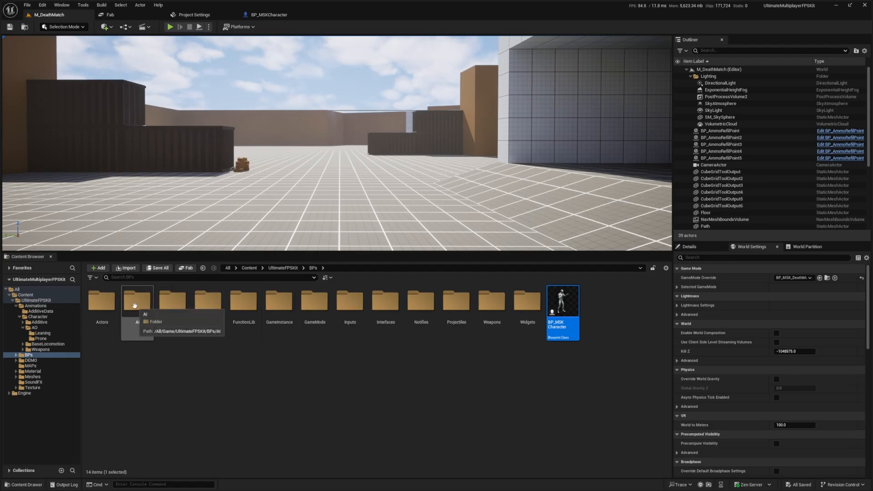
Step: Open the AI folder, then BT_CasualAI, then the BTTask_FireWeapon task blueprint
{"action": "double_click", "coordinate": [137, 302]}
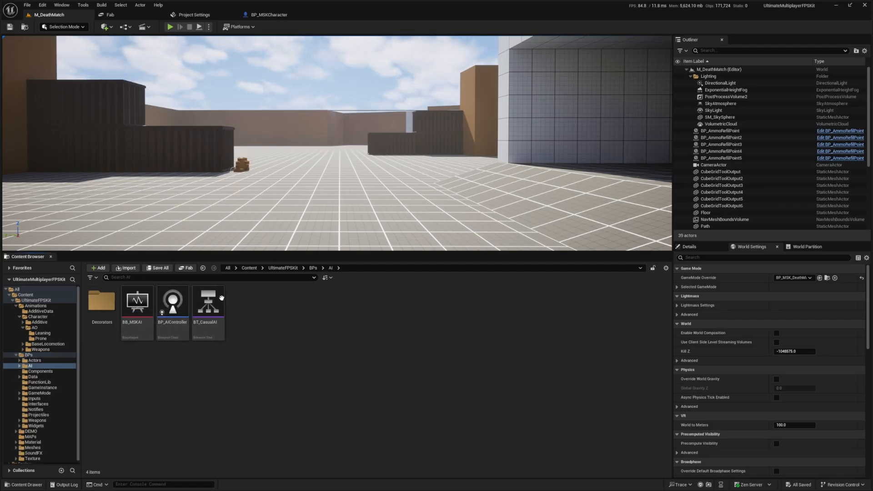
{"action": "double_click", "coordinate": [208, 302]}
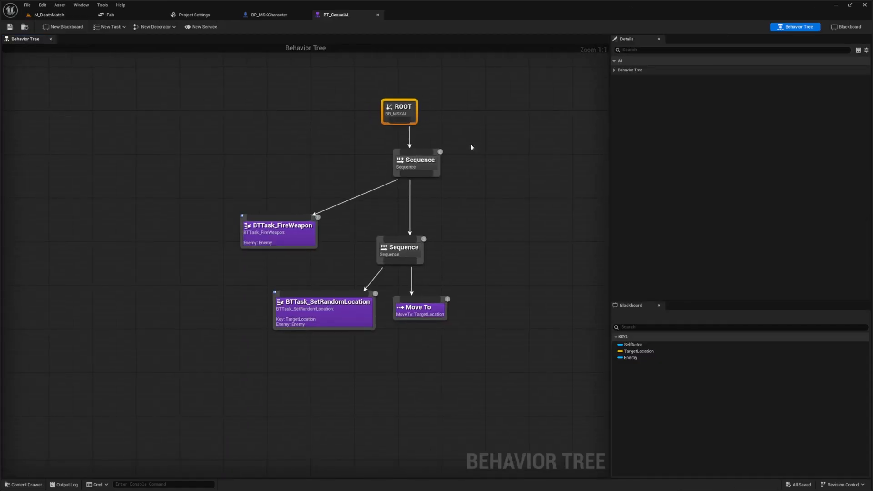
{"action": "double_click", "coordinate": [277, 226]}
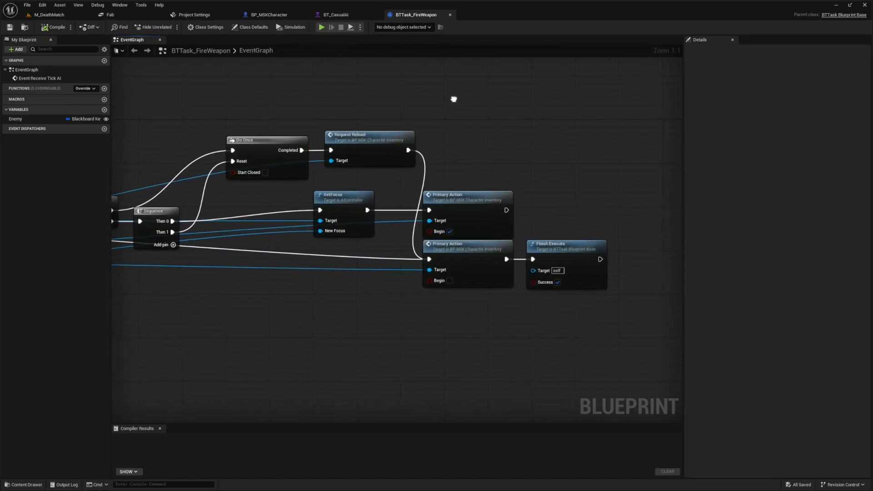
Step: Revisit BT_CasualAI and BTTask_FireWeapon, then inspect BP_AIController's behaviour tree asset run on possess
{"action": "left_click", "coordinate": [336, 15]}
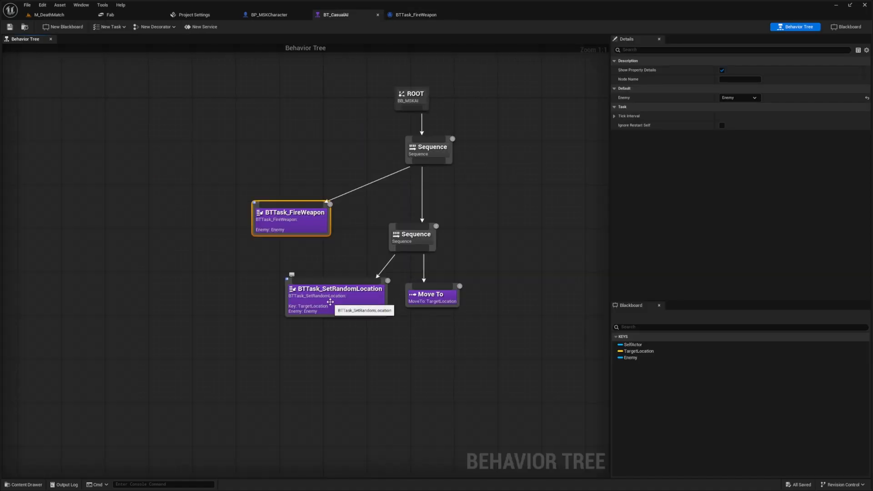
{"action": "mouse_move", "coordinate": [430, 294]}
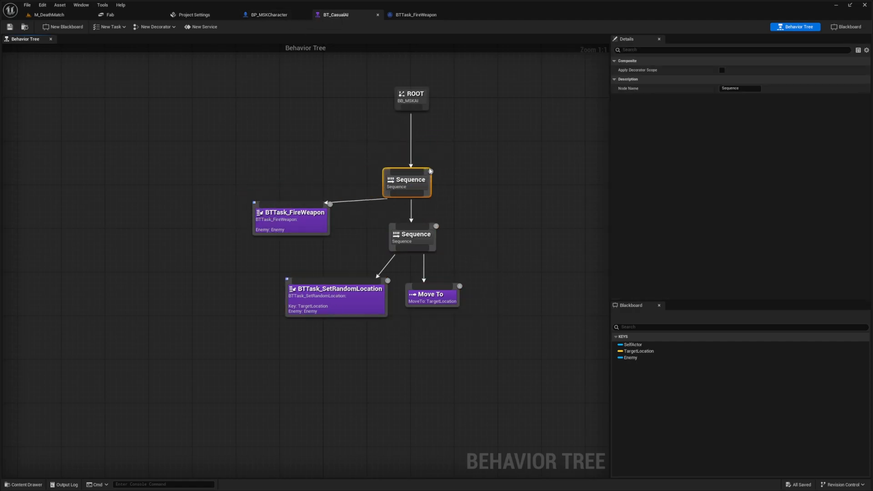
{"action": "left_click", "coordinate": [419, 14]}
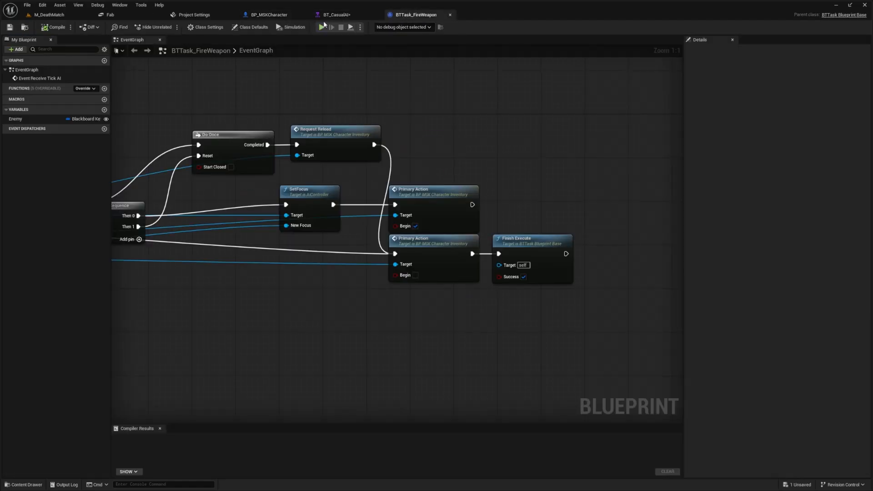
{"action": "left_click", "coordinate": [485, 14]}
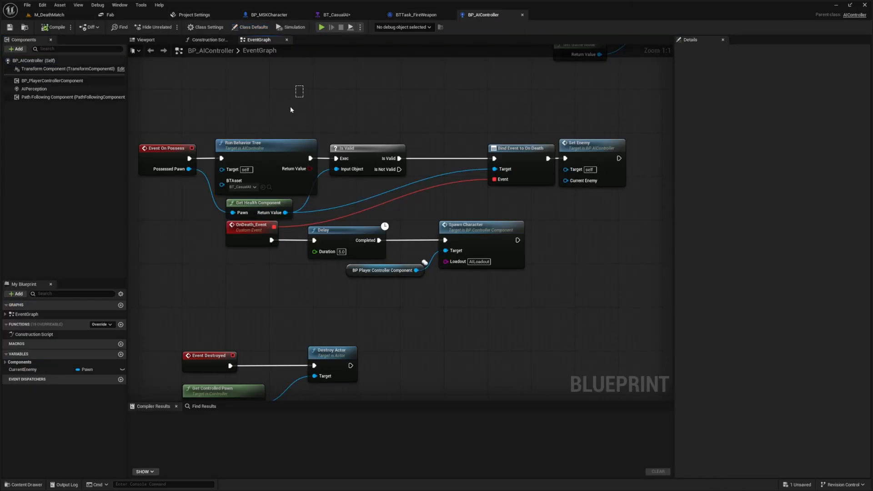
{"action": "left_click", "coordinate": [245, 145]}
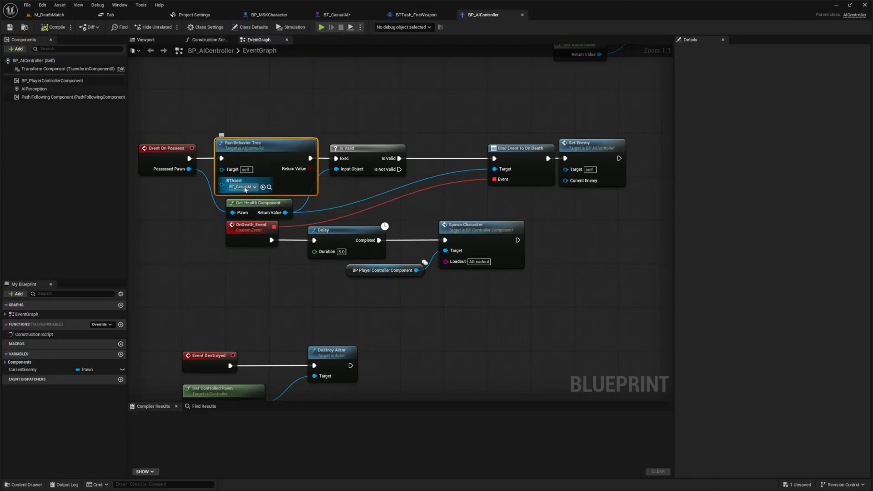
Step: Open the BB_MSKAI blackboard from the content browser and return to the level editor
{"action": "left_click", "coordinate": [45, 13]}
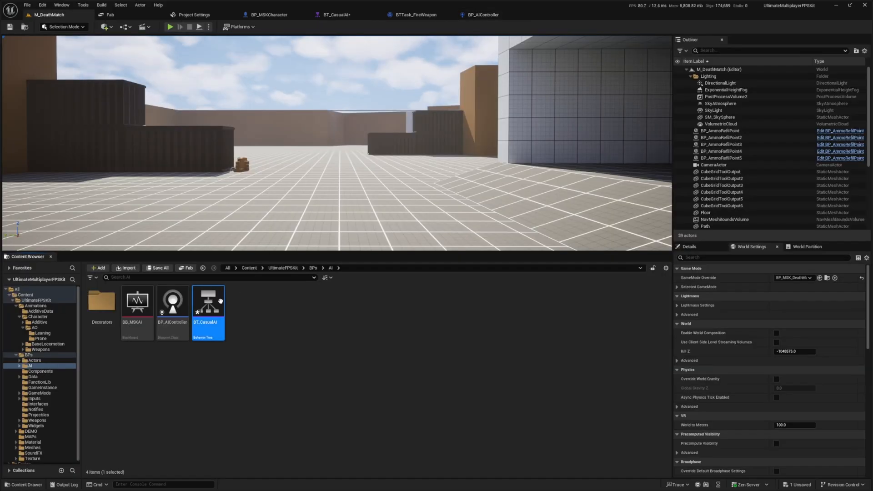
{"action": "double_click", "coordinate": [137, 302]}
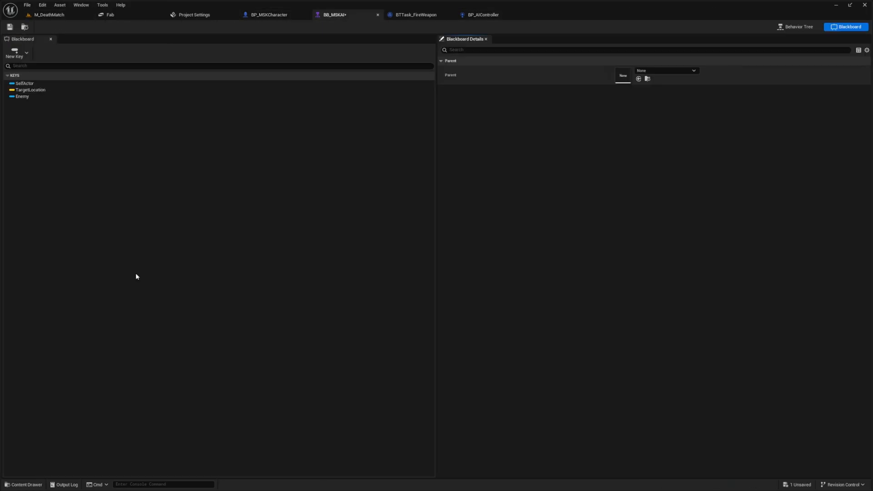
{"action": "mouse_move", "coordinate": [46, 121]}
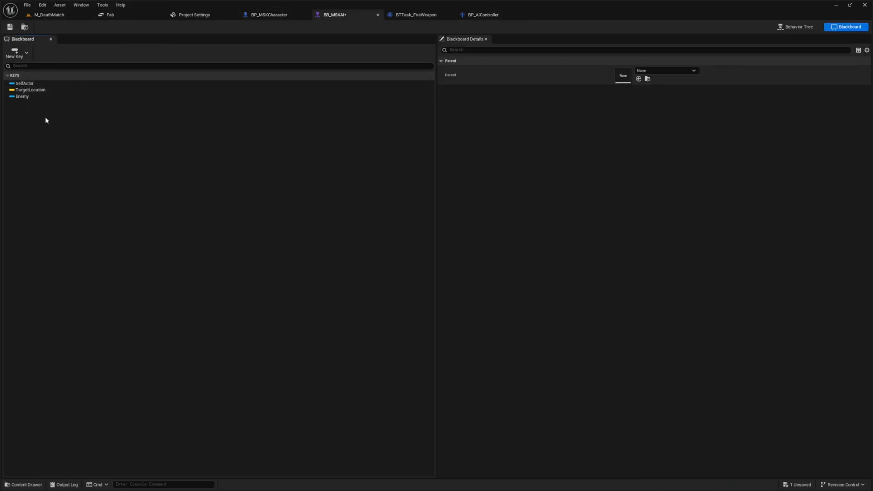
{"action": "left_click", "coordinate": [49, 14]}
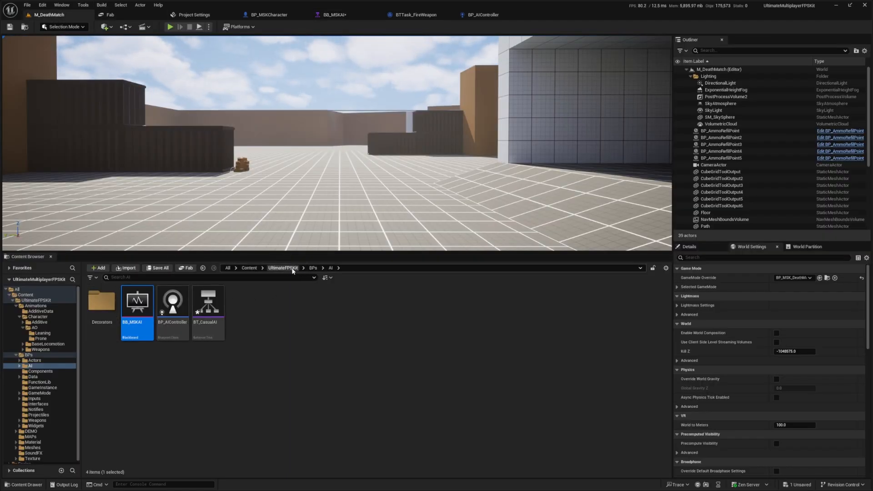
{"action": "left_click", "coordinate": [283, 268]}
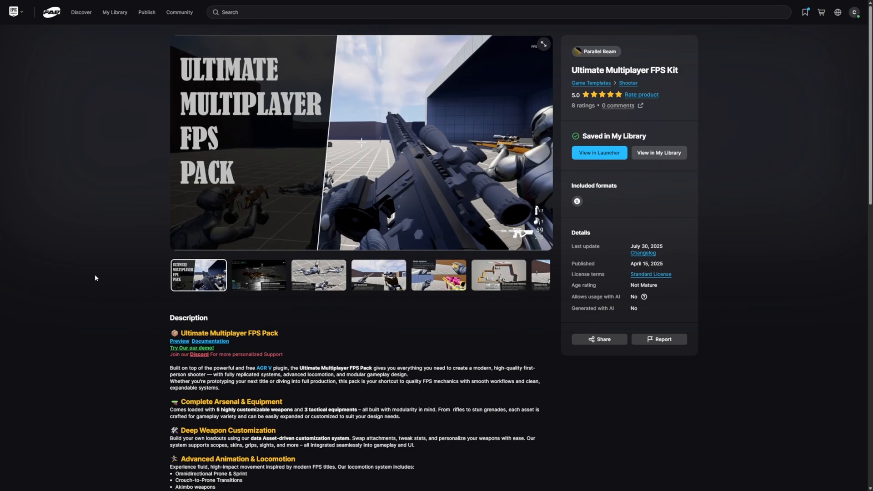
Step: Scroll the Fab kit page through the full description down to Included formats
{"action": "scroll", "scroll_direction": "down", "scroll_amount": 3}
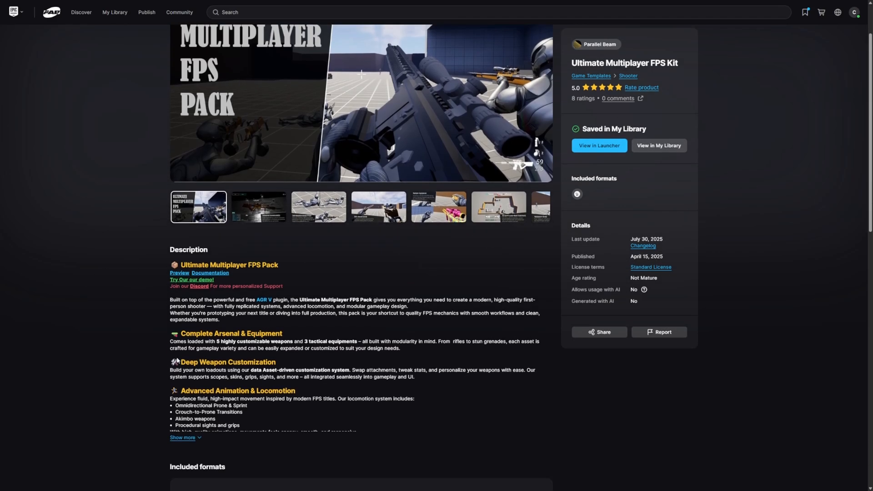
{"action": "mouse_move", "coordinate": [191, 282]}
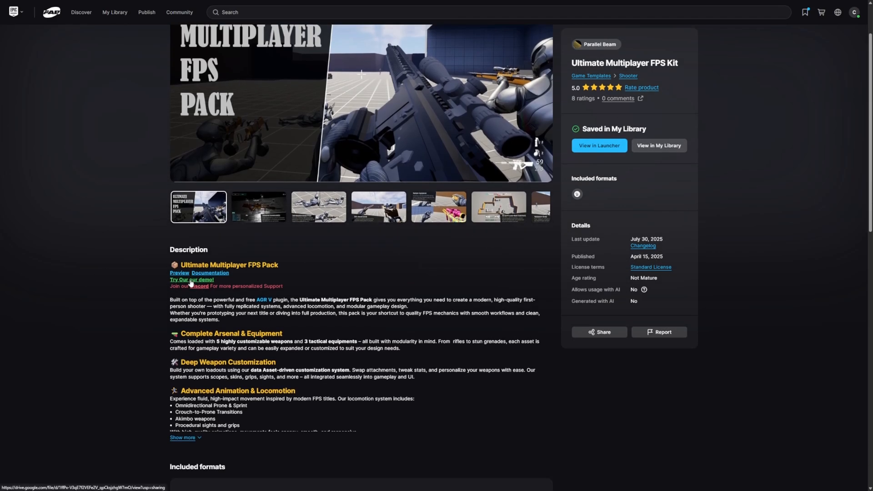
{"action": "scroll", "scroll_direction": "down", "scroll_amount": 3}
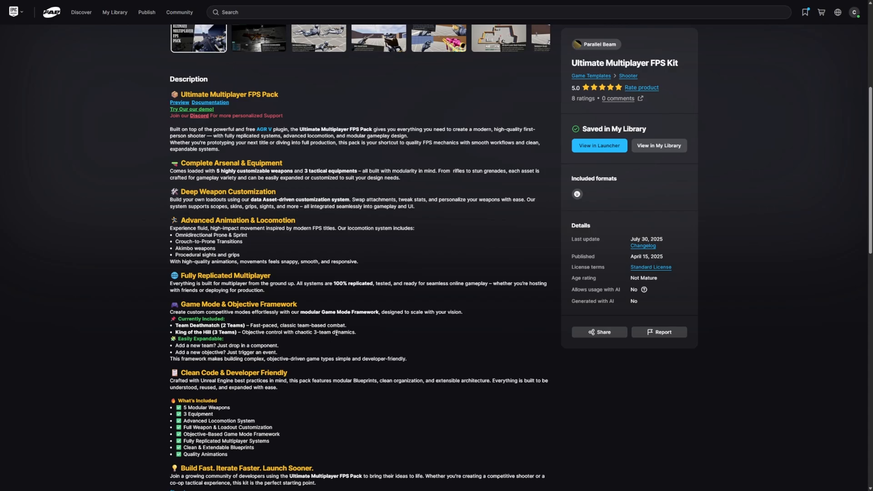
{"action": "scroll", "scroll_direction": "down", "scroll_amount": 3}
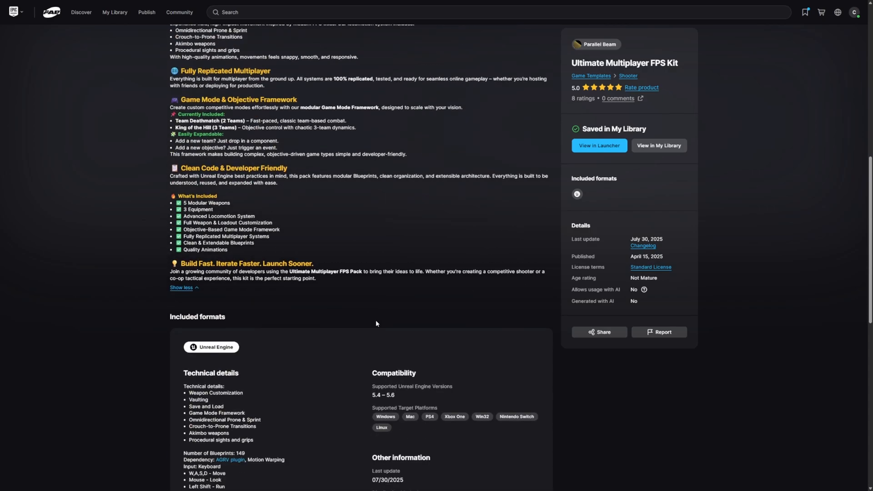